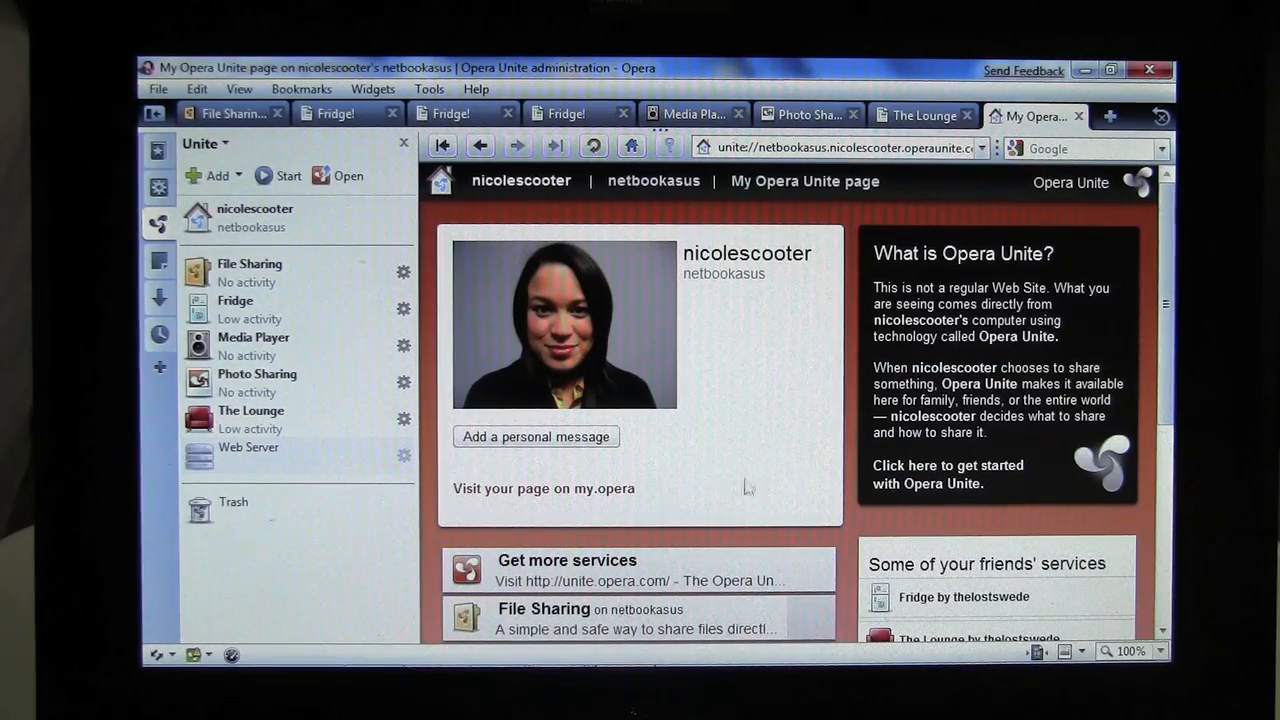
{"action": "mouse_move", "coordinate": [642, 180]}
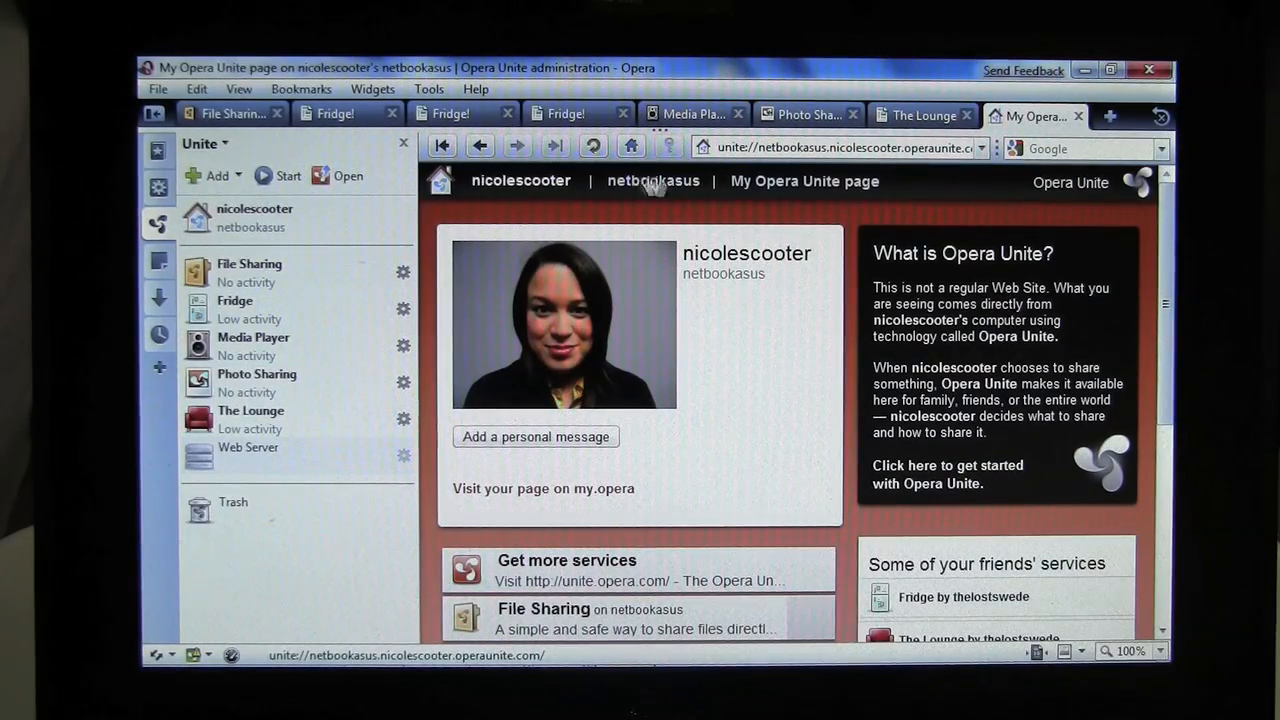
{"action": "mouse_move", "coordinate": [780, 430]}
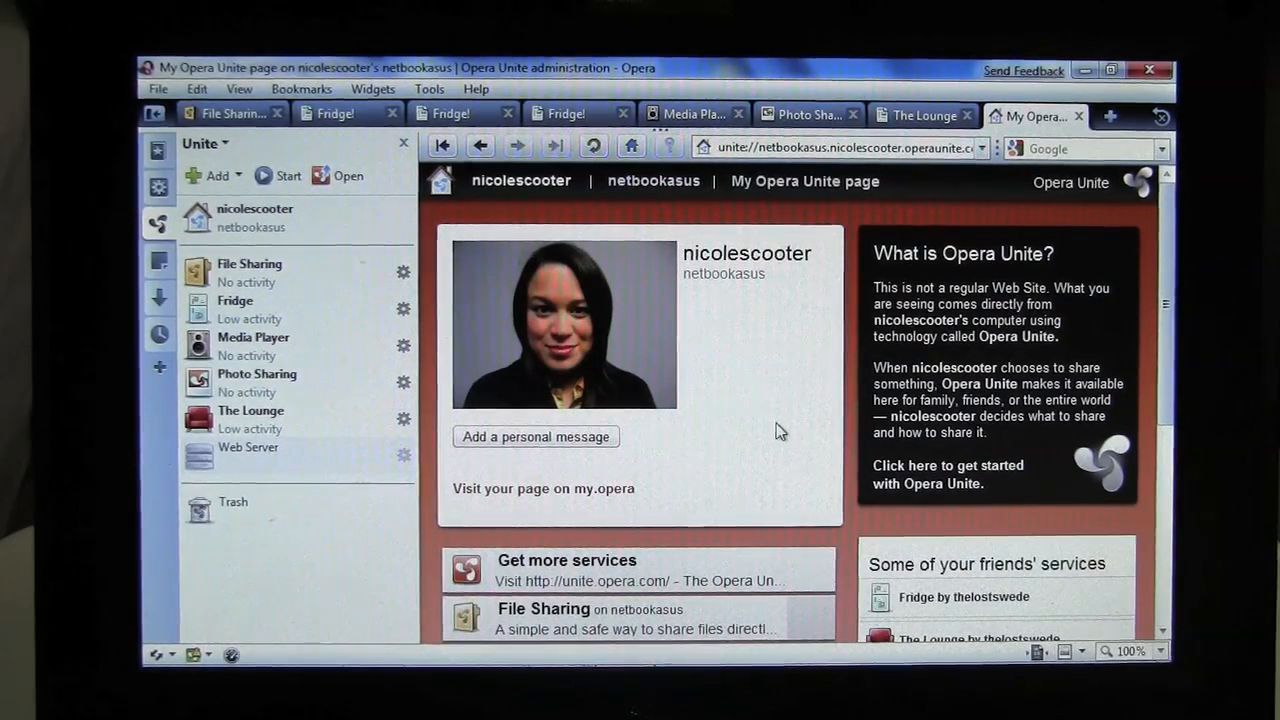
{"action": "mouse_move", "coordinate": [850, 542]}
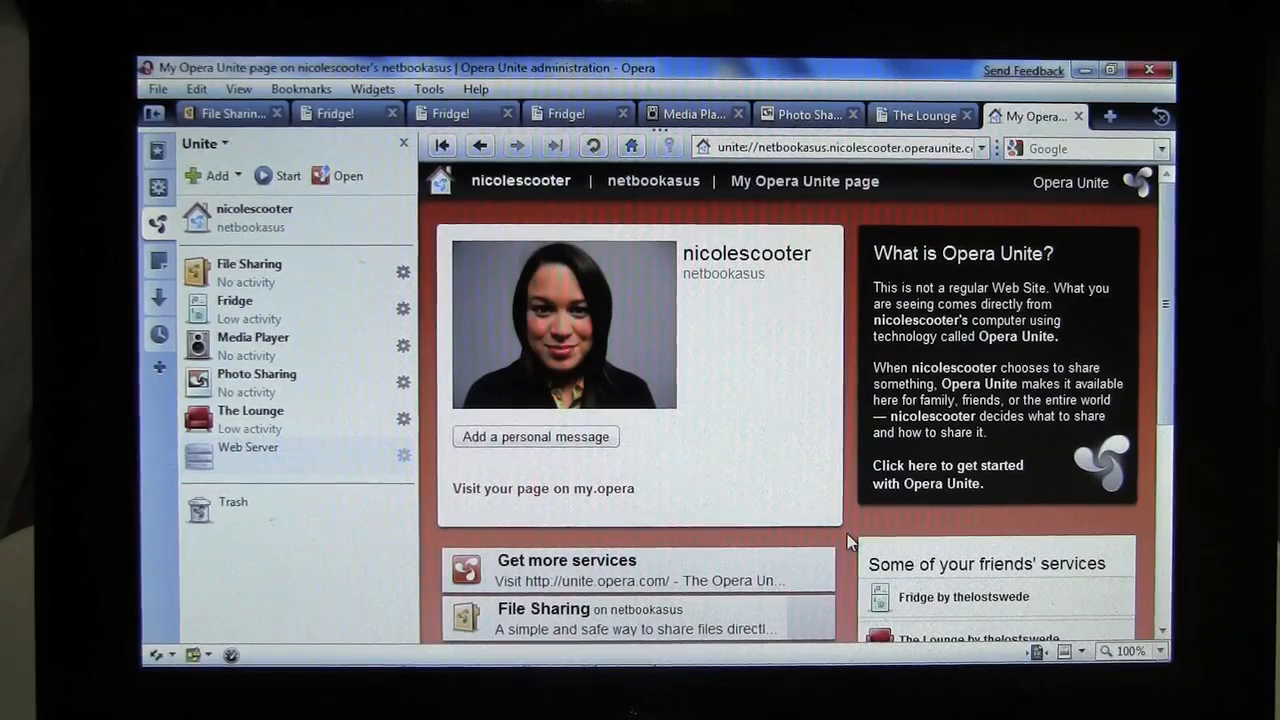
- Review the File Sharing shared file list, start 'email this' for its link, then cancel the e-mail client dialog
{"action": "scroll", "scroll_direction": "down", "scroll_amount": 3}
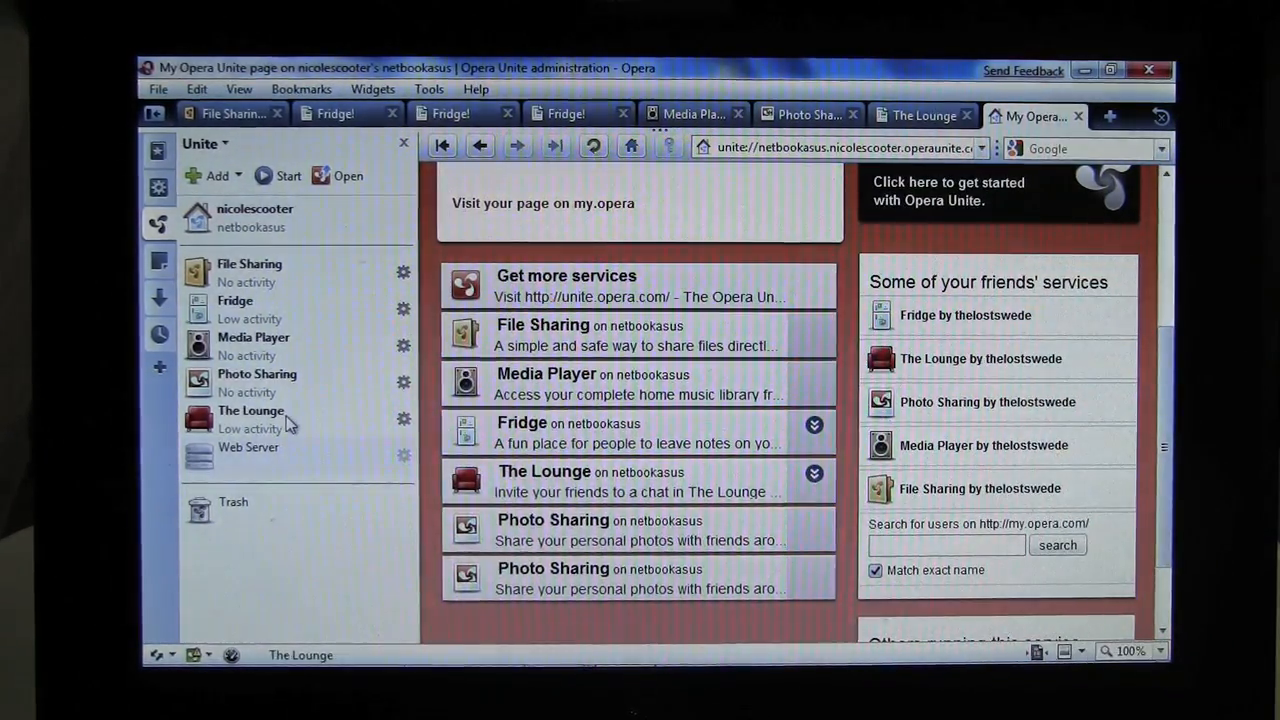
{"action": "mouse_move", "coordinate": [624, 350]}
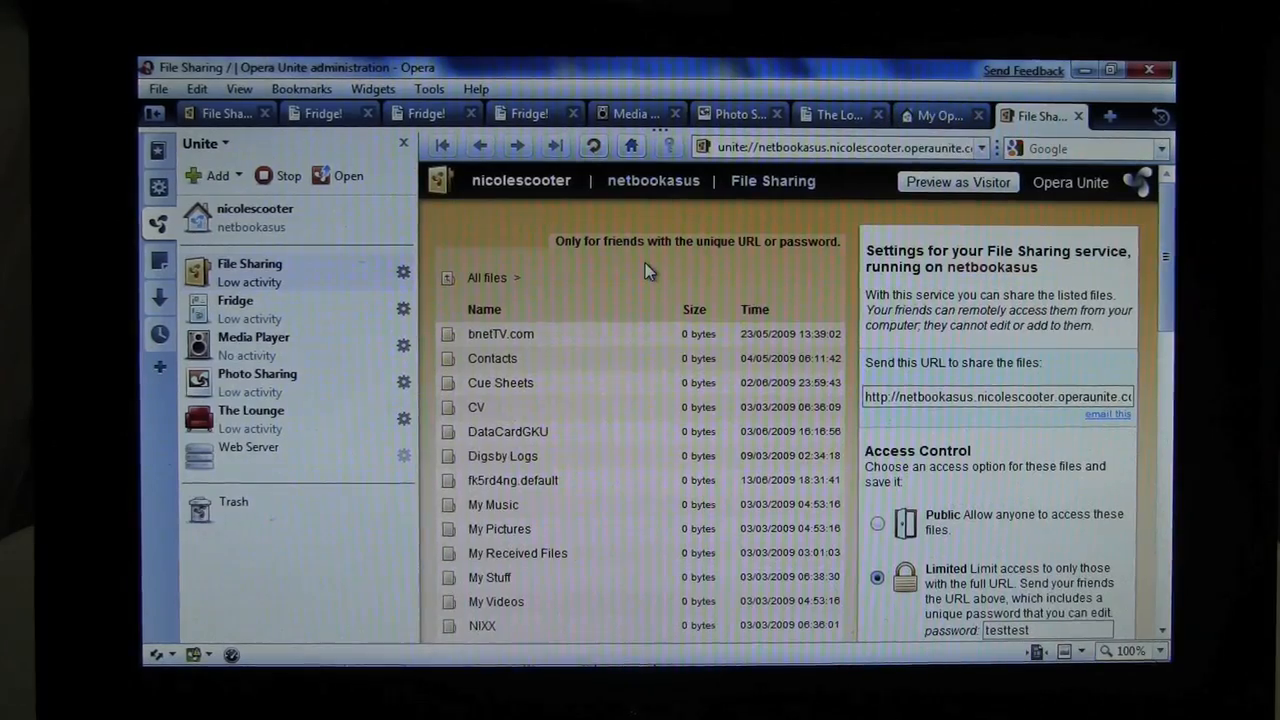
{"action": "scroll", "scroll_direction": "down", "scroll_amount": 3}
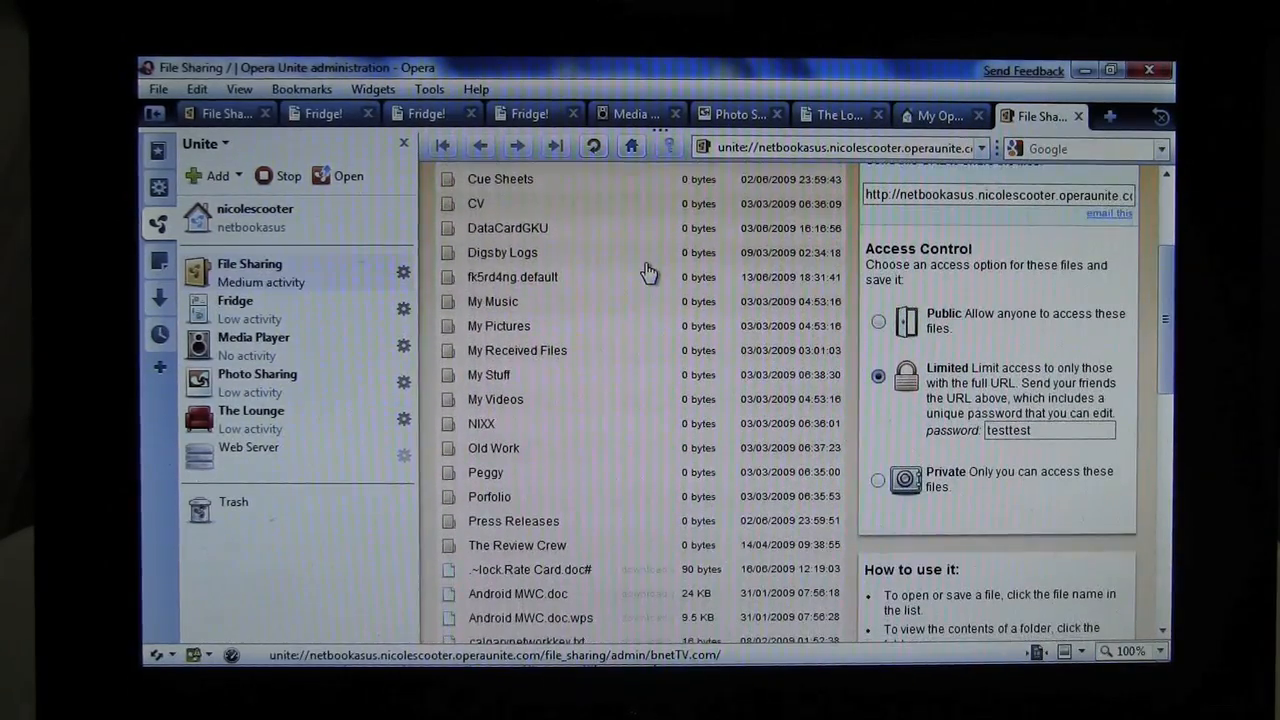
{"action": "left_click", "coordinate": [502, 252]}
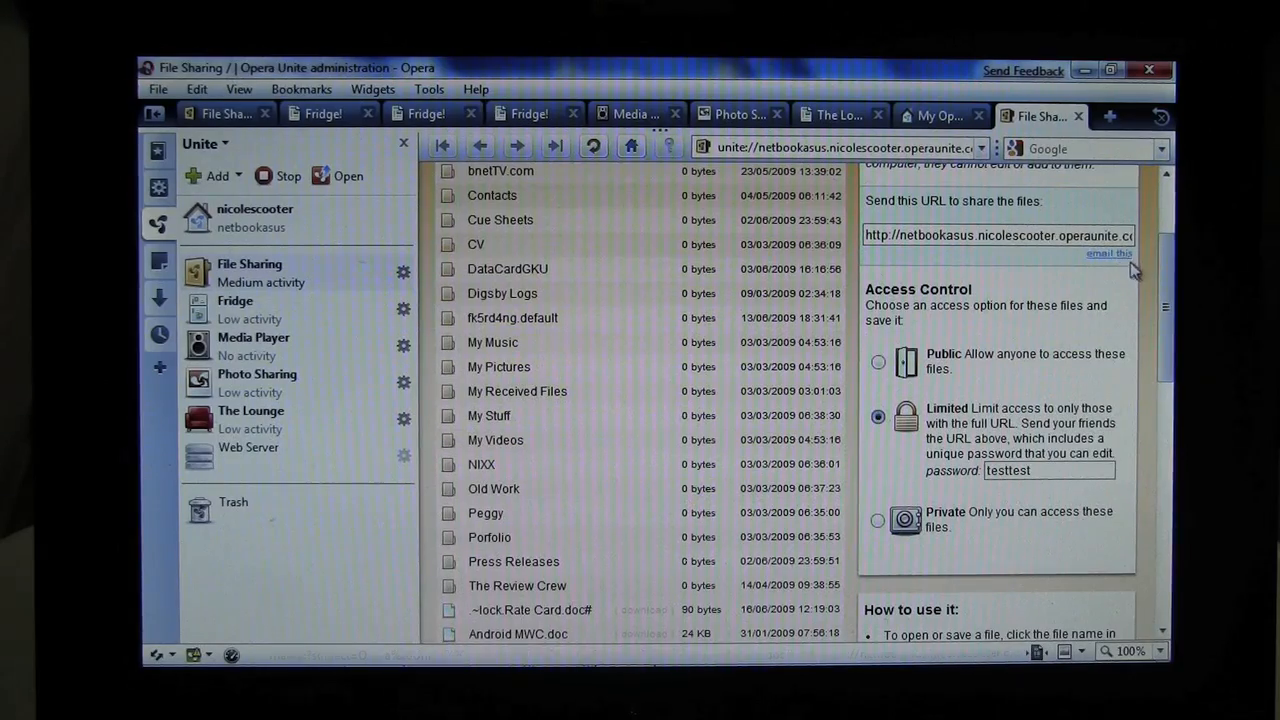
{"action": "left_click", "coordinate": [1110, 252]}
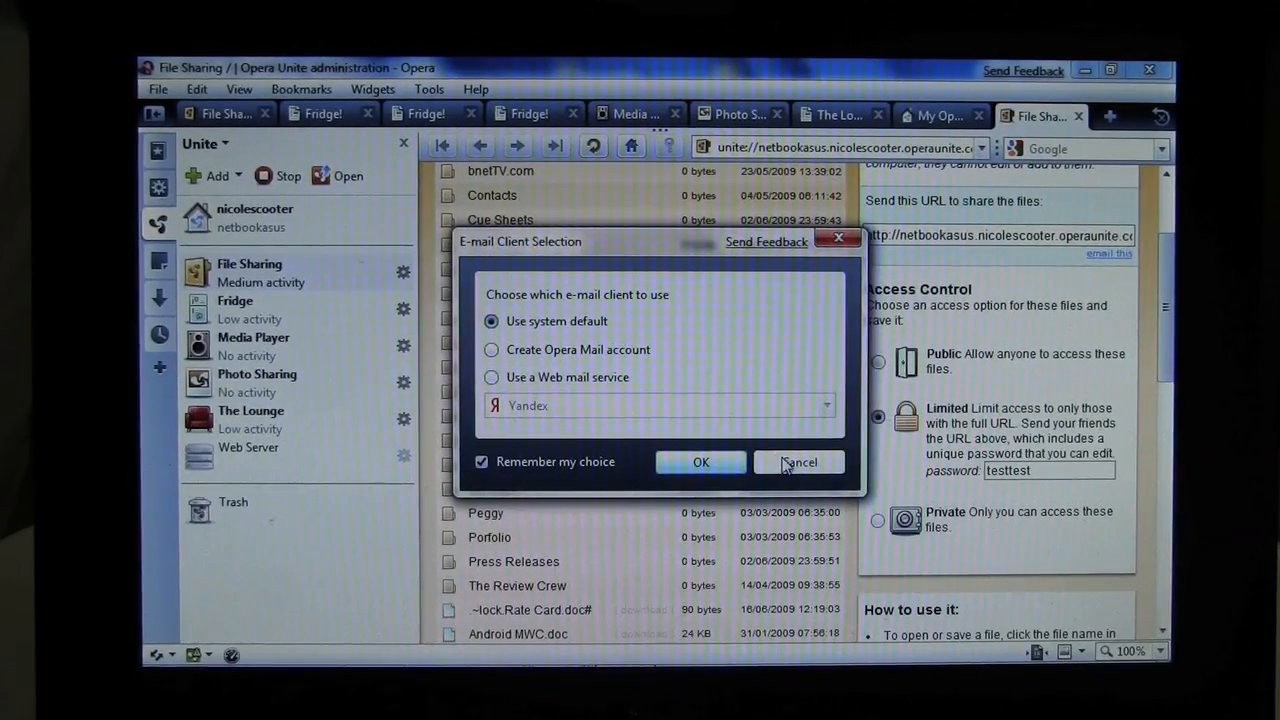
{"action": "left_click", "coordinate": [800, 462]}
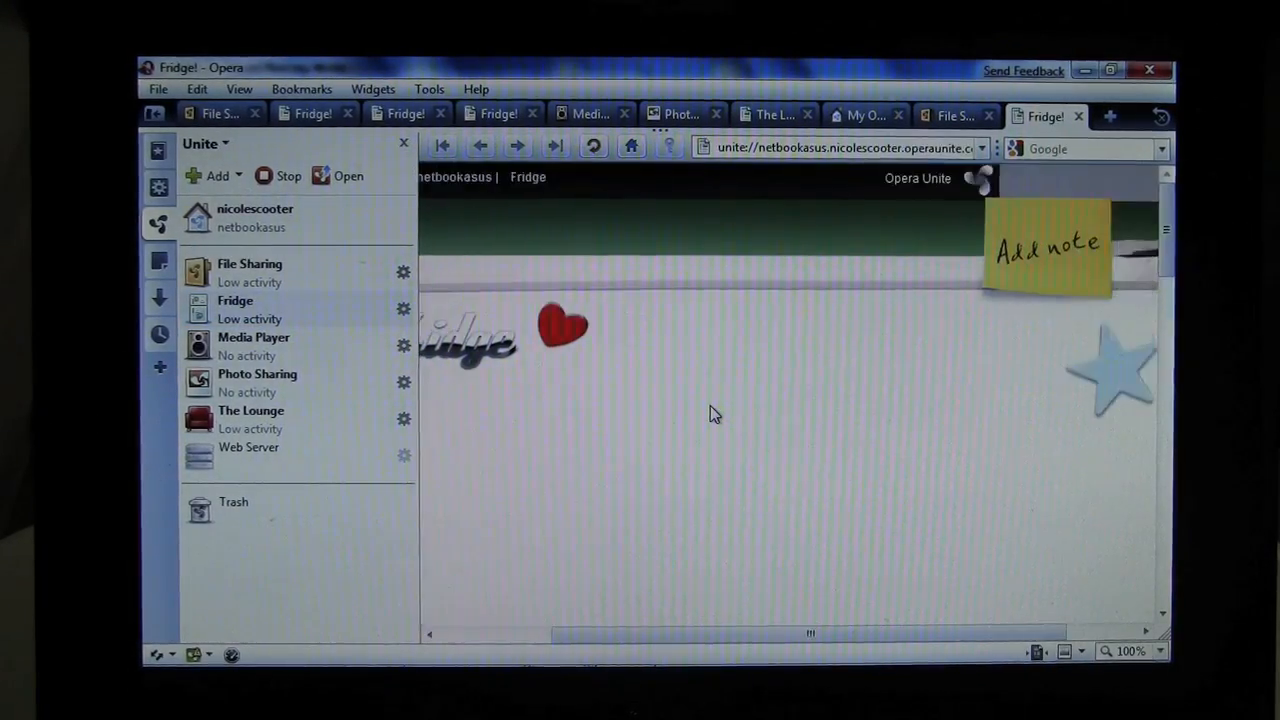
- Scroll the Fridge page down to its share URL, note-posting permission and capacity of 24
{"action": "scroll", "scroll_direction": "down", "scroll_amount": 3}
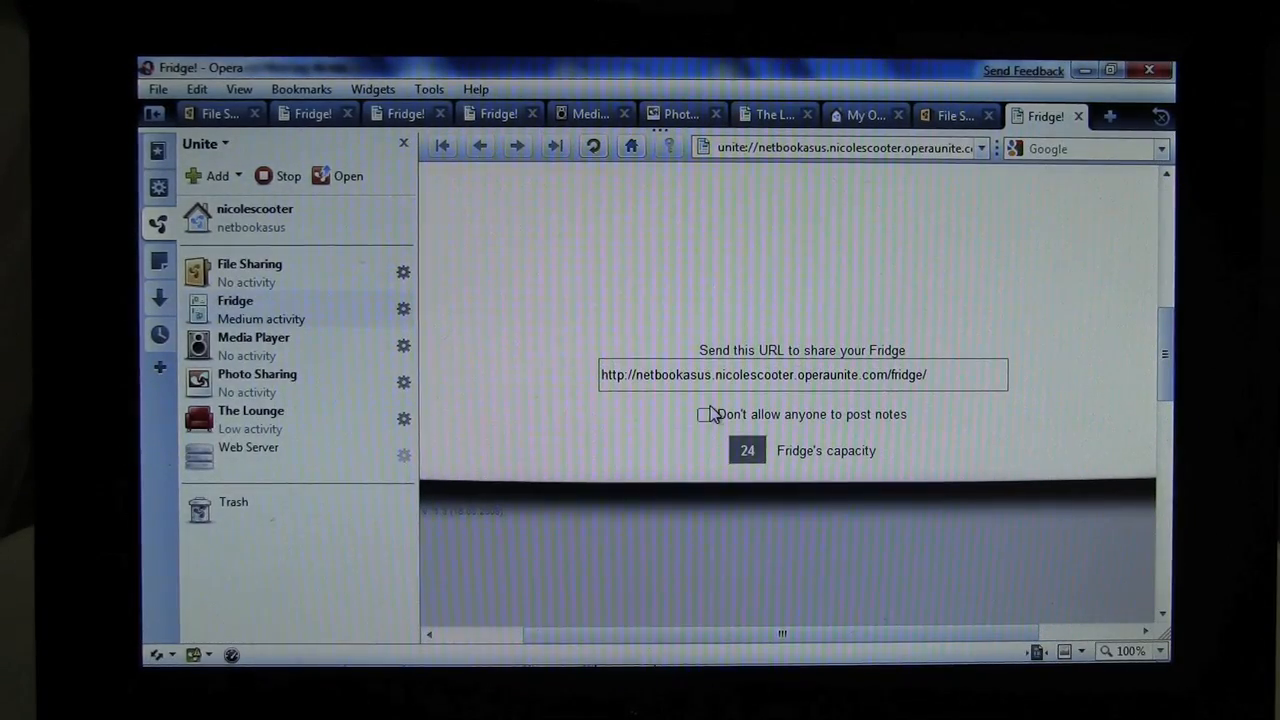
{"action": "mouse_move", "coordinate": [570, 444]}
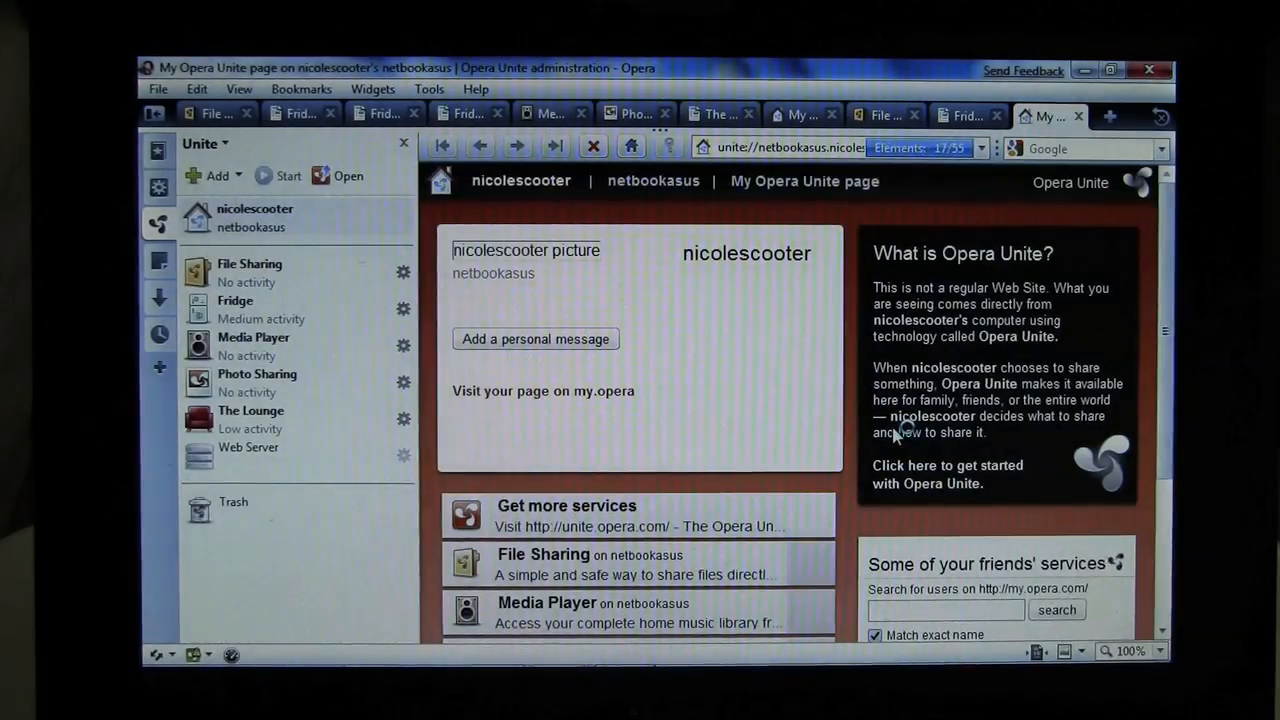
- On the My Opera Unite home page, expand the Fridge entry in the services list
{"action": "scroll", "scroll_direction": "down", "scroll_amount": 3}
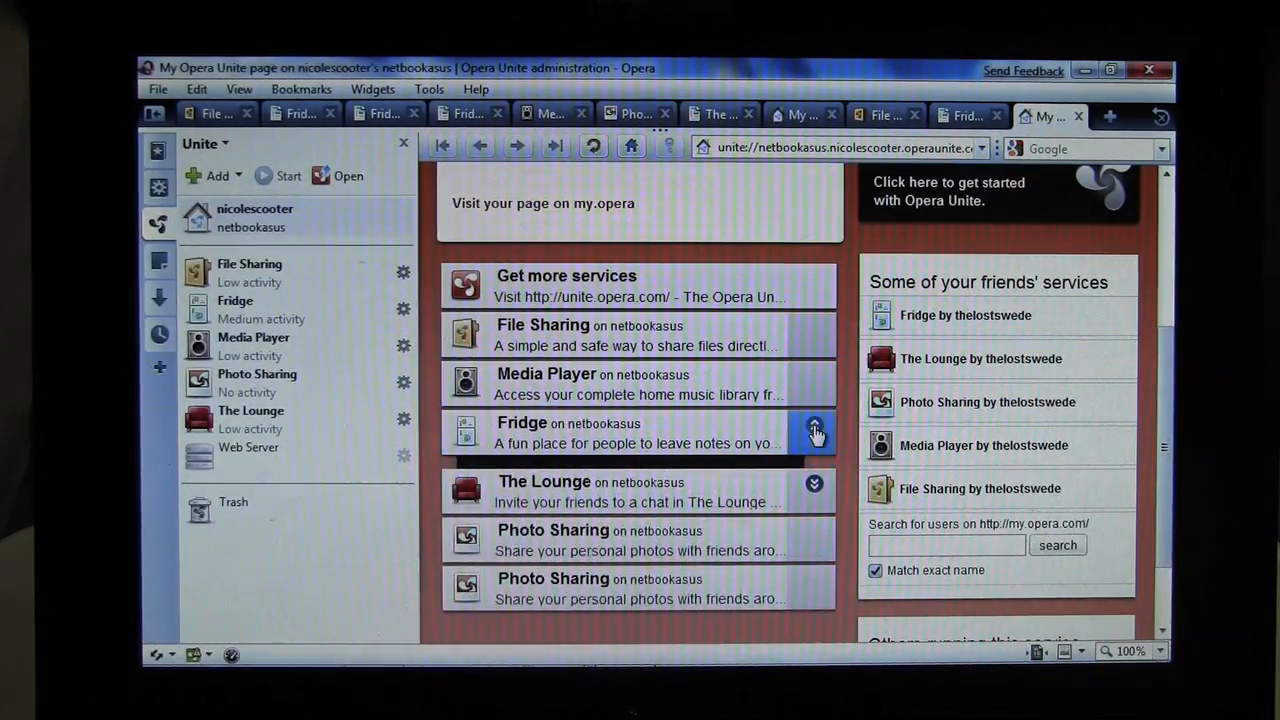
{"action": "left_click", "coordinate": [814, 430]}
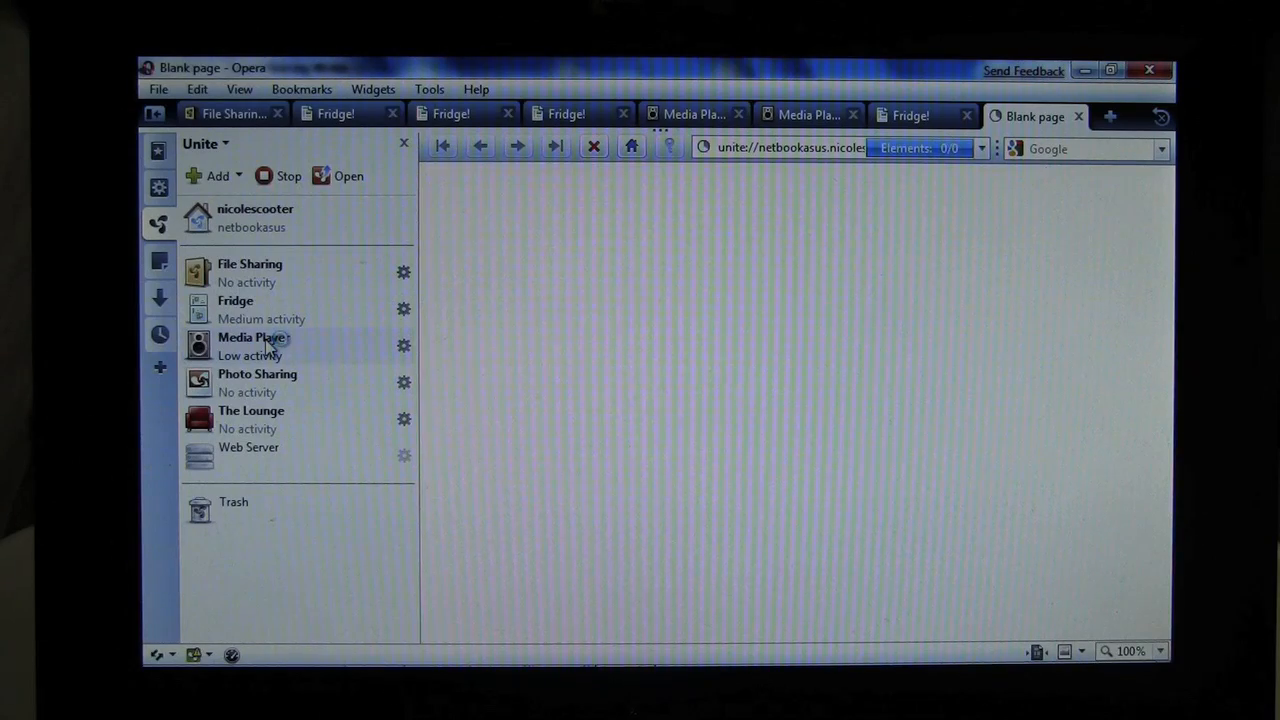
- Review own Media Player albums and access settings, then go to thelostswede's Media Player under Friends running this service
{"action": "left_click", "coordinate": [252, 336]}
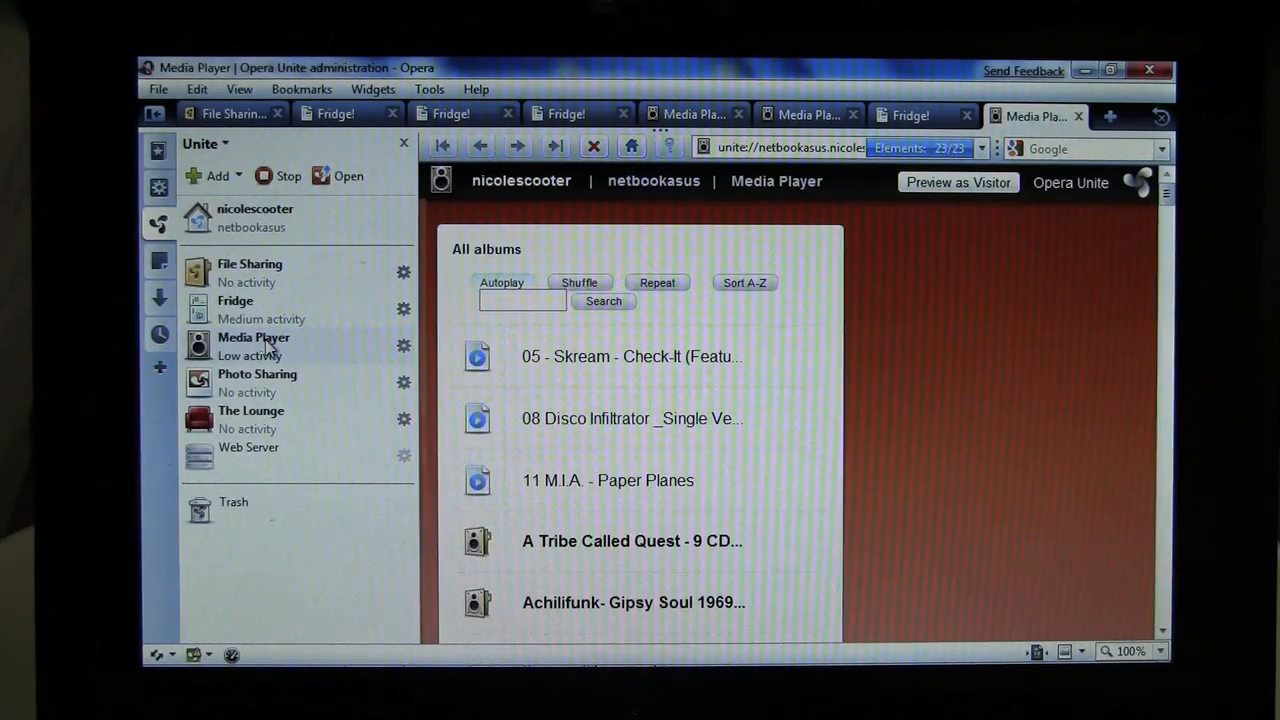
{"action": "left_click", "coordinate": [404, 344]}
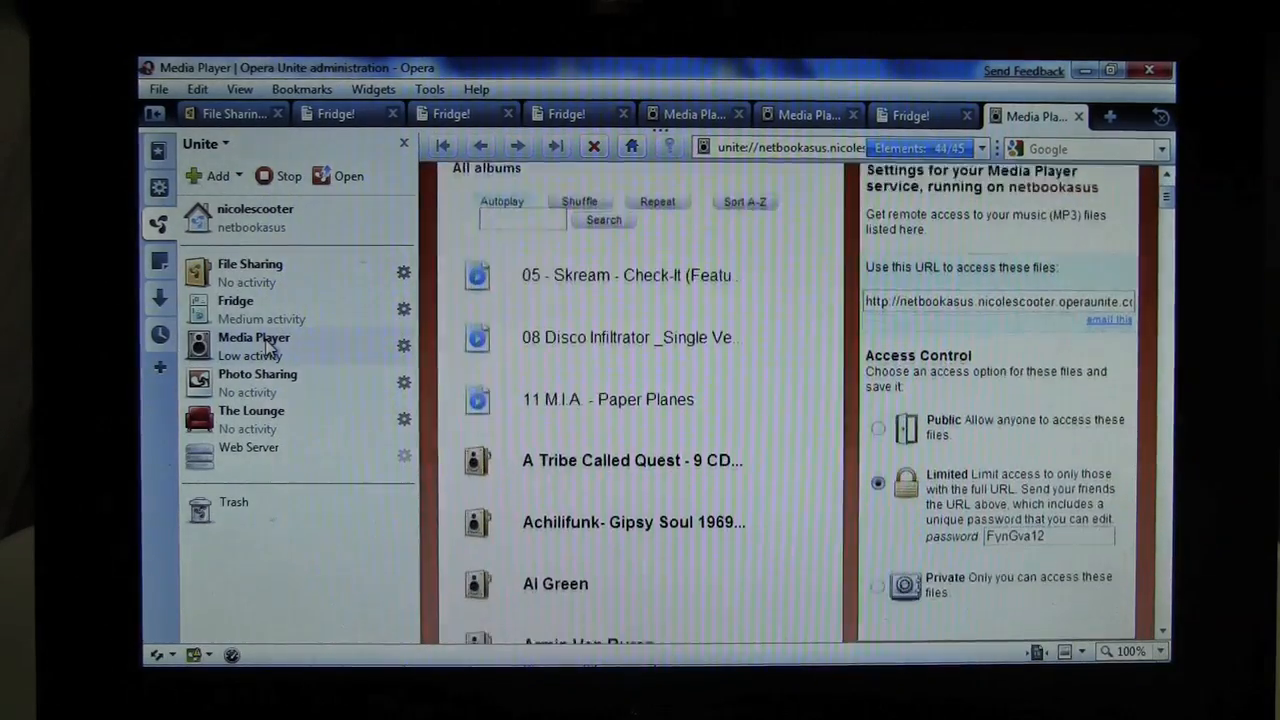
{"action": "scroll", "scroll_direction": "down", "scroll_amount": 3}
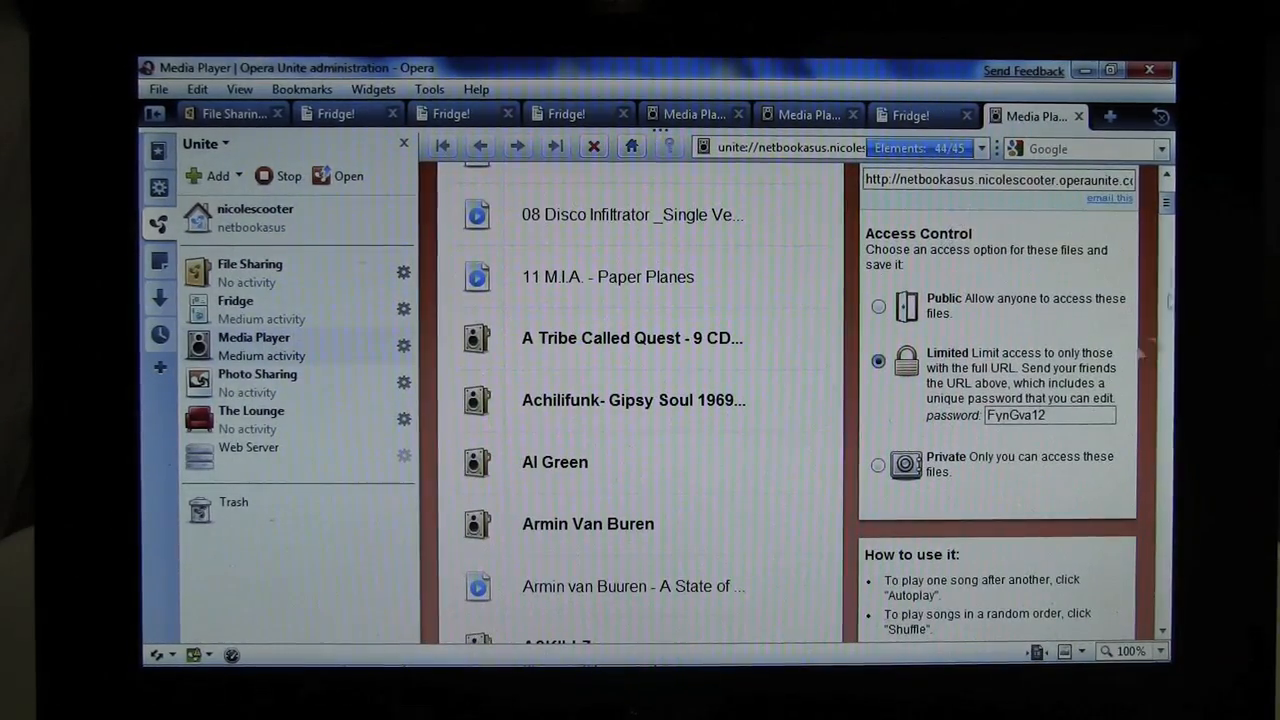
{"action": "scroll", "scroll_direction": "down", "scroll_amount": 3}
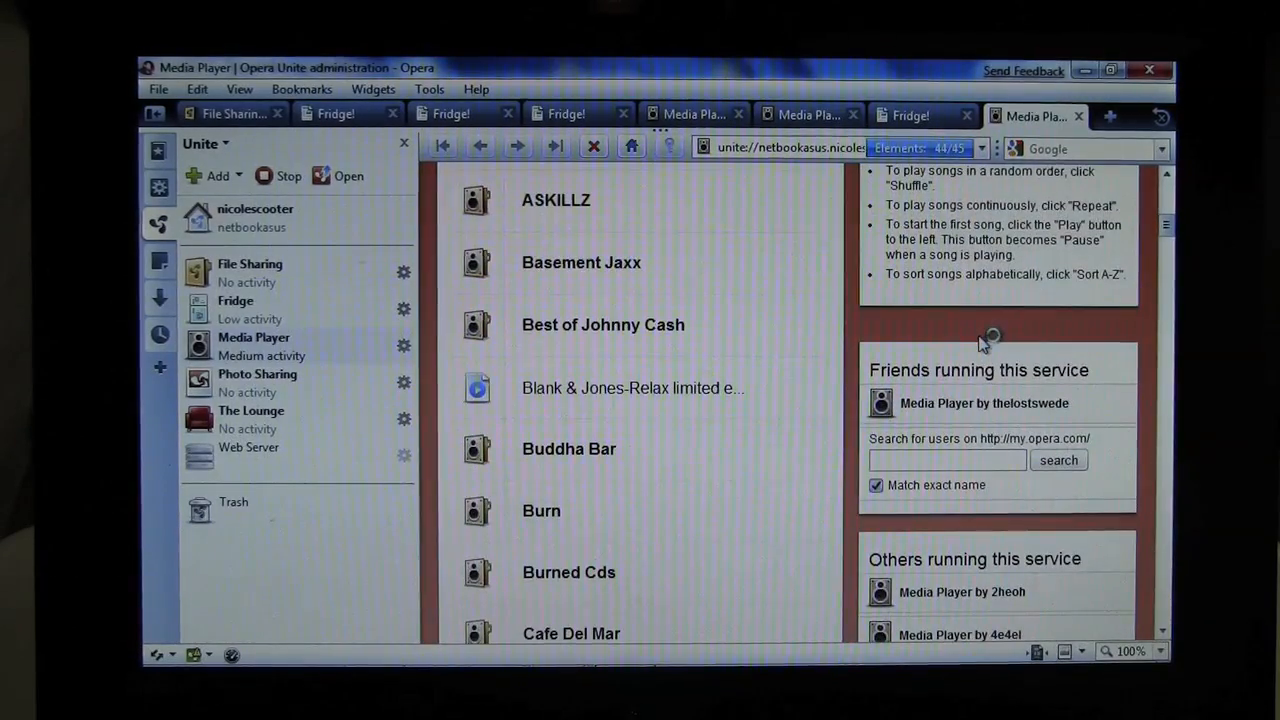
{"action": "scroll", "scroll_direction": "down", "scroll_amount": 3}
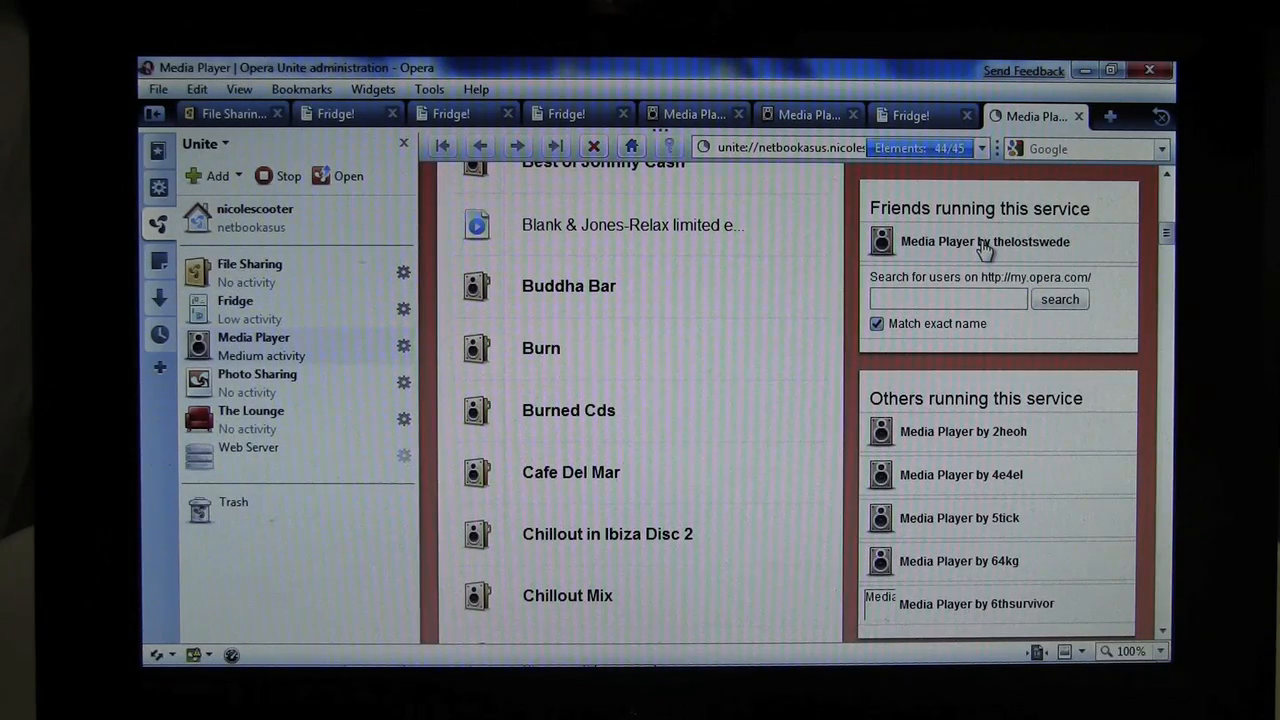
{"action": "left_click", "coordinate": [984, 242]}
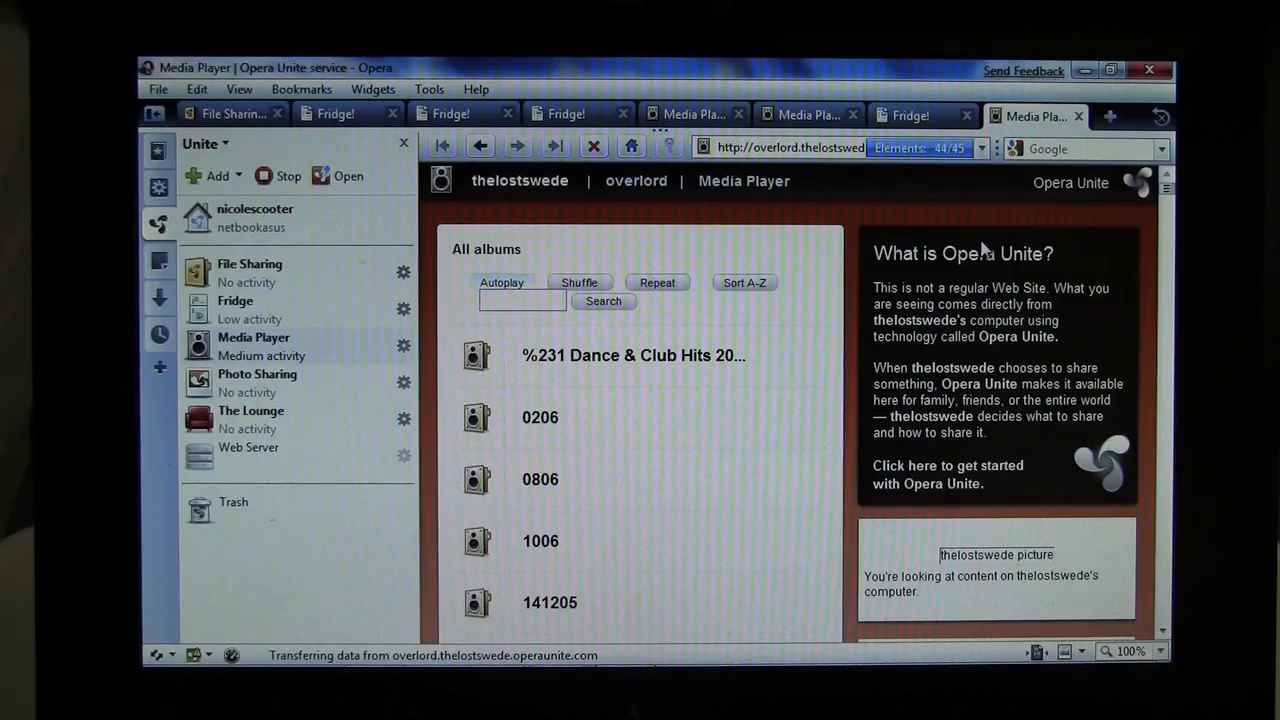
- Scroll through thelostswede's Media Player album list down to the friend's profile picture
{"action": "scroll", "scroll_direction": "down", "scroll_amount": 3}
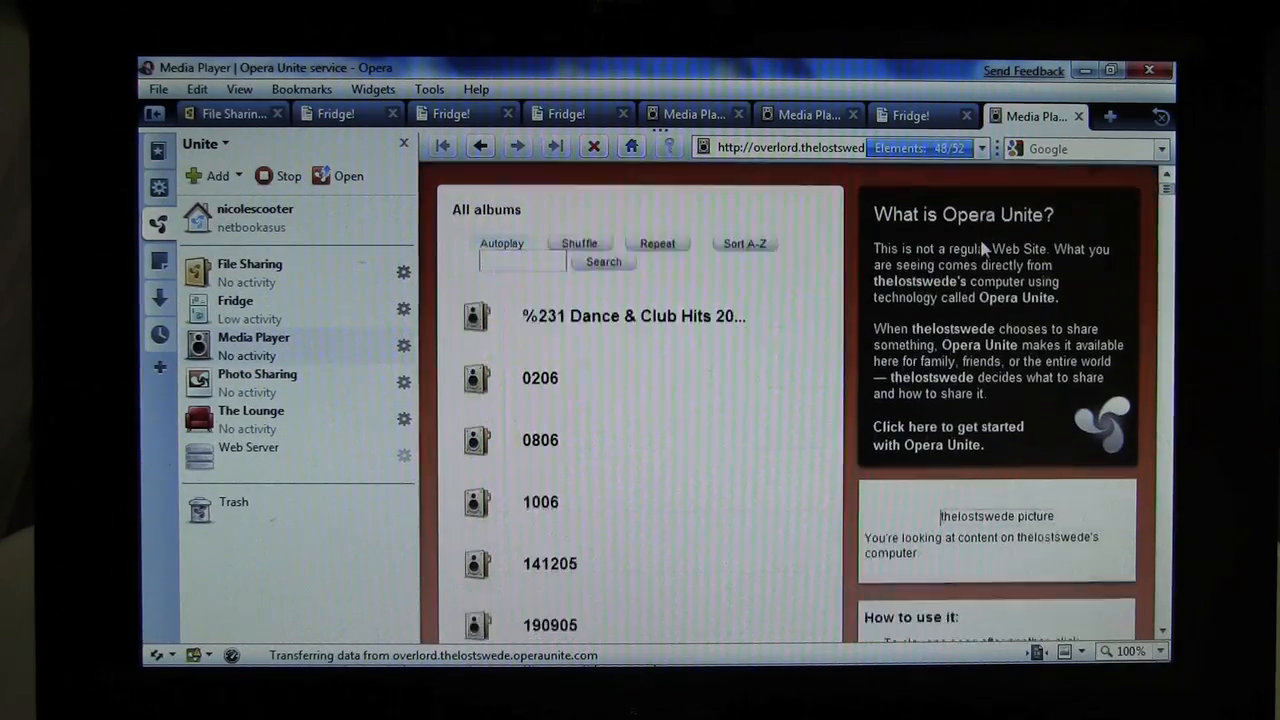
{"action": "scroll", "scroll_direction": "down", "scroll_amount": 3}
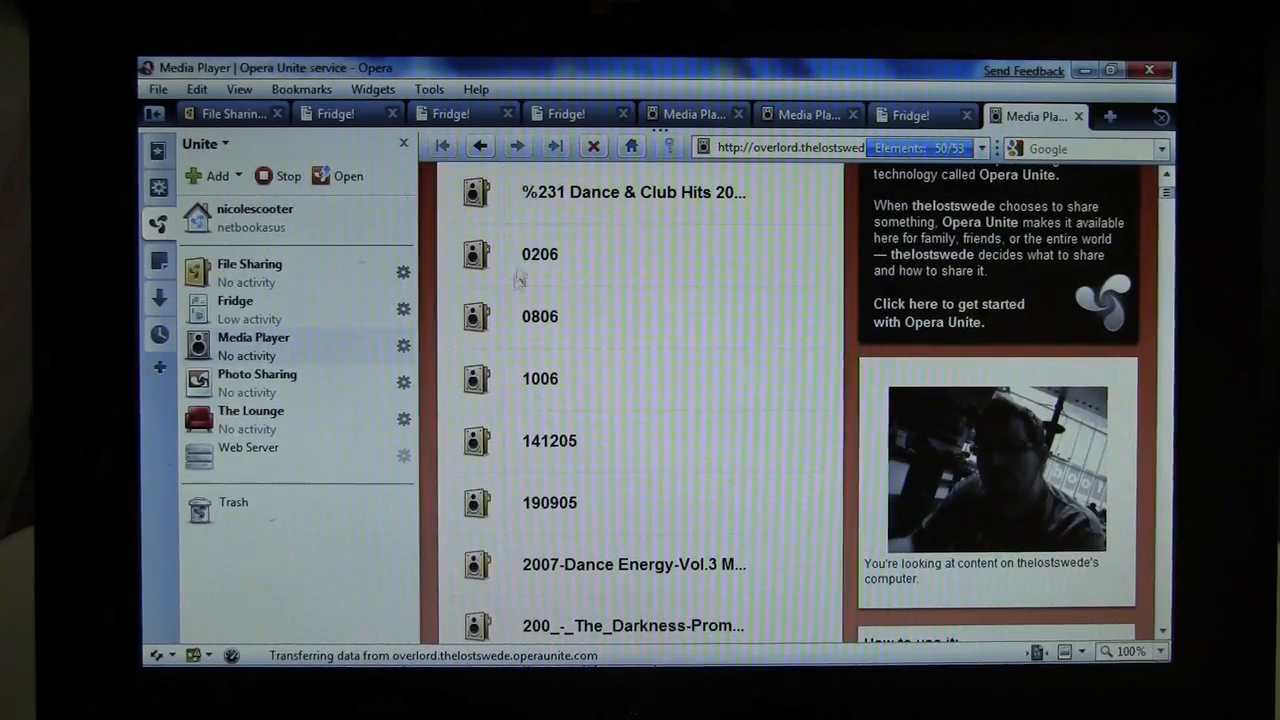
{"action": "scroll", "scroll_direction": "down", "scroll_amount": 3}
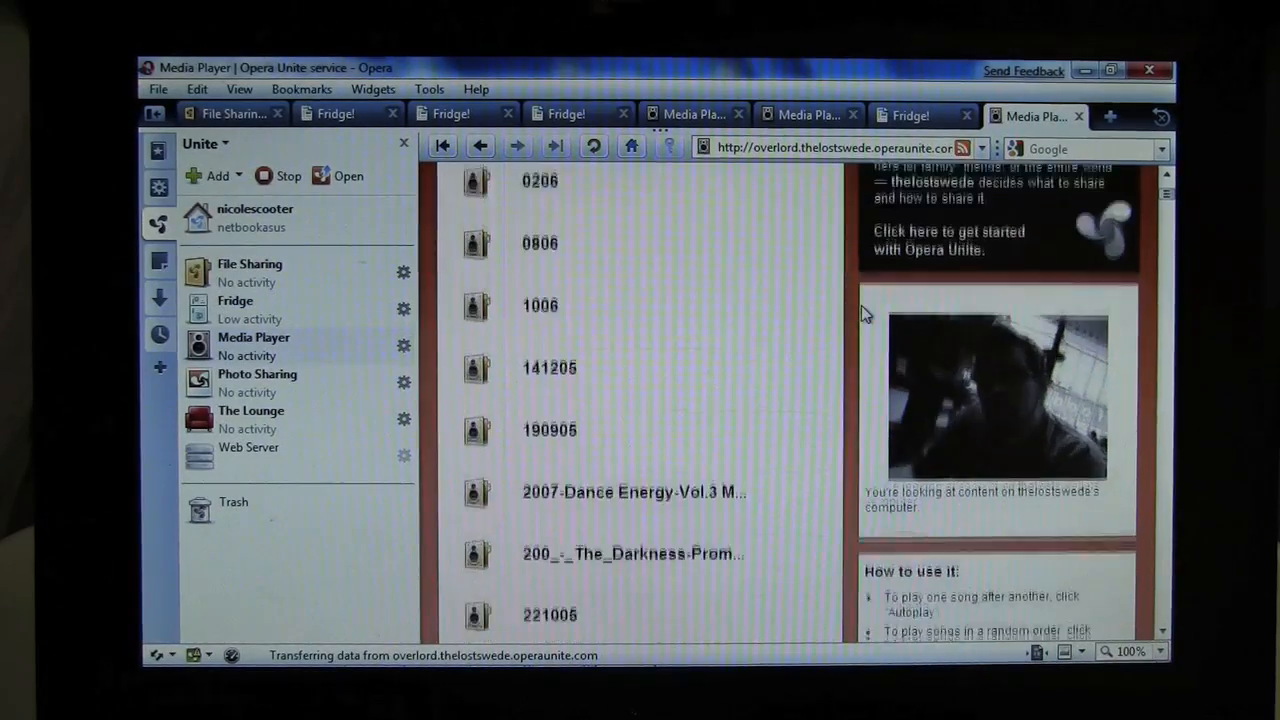
{"action": "scroll", "scroll_direction": "down", "scroll_amount": 3}
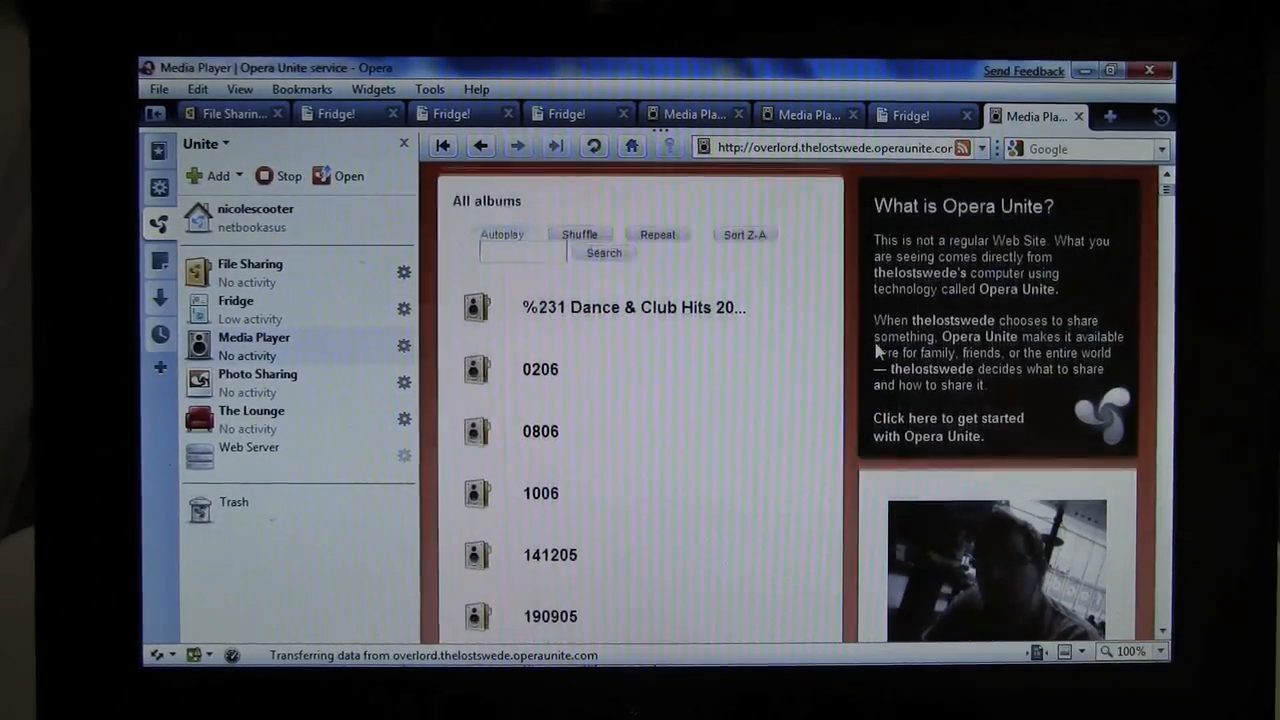
{"action": "mouse_move", "coordinate": [328, 376]}
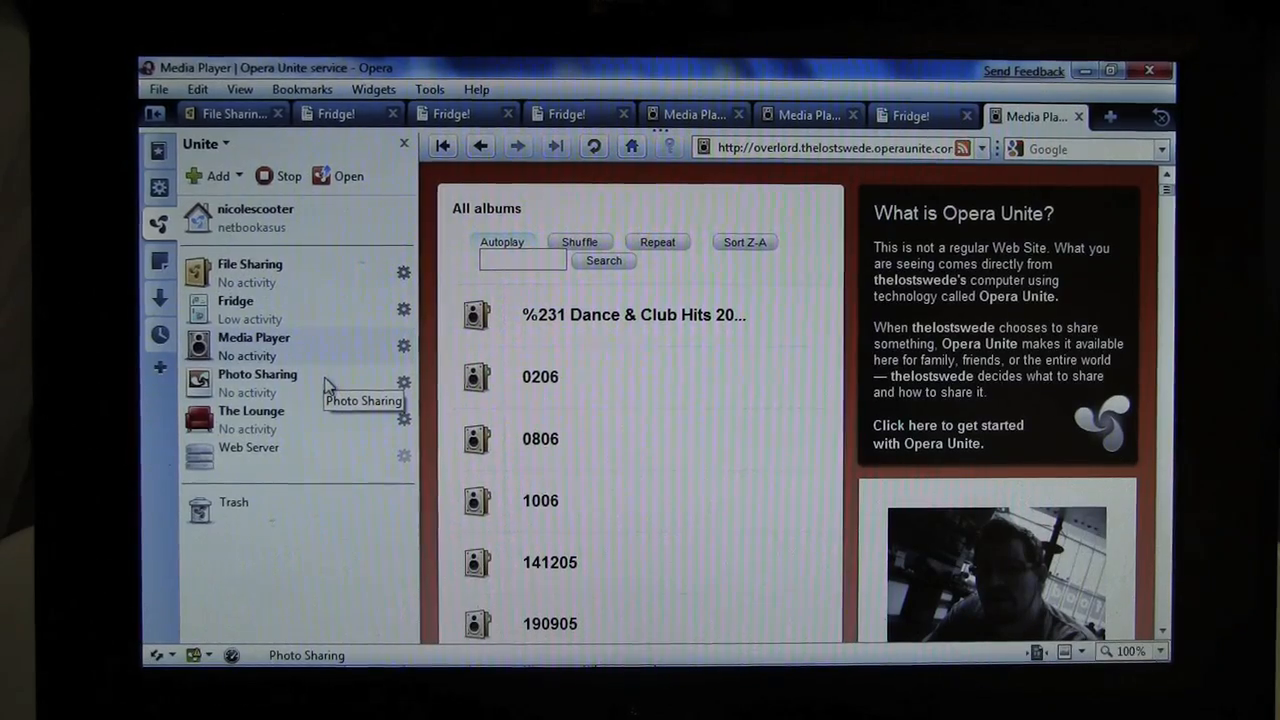
{"action": "mouse_move", "coordinate": [270, 390]}
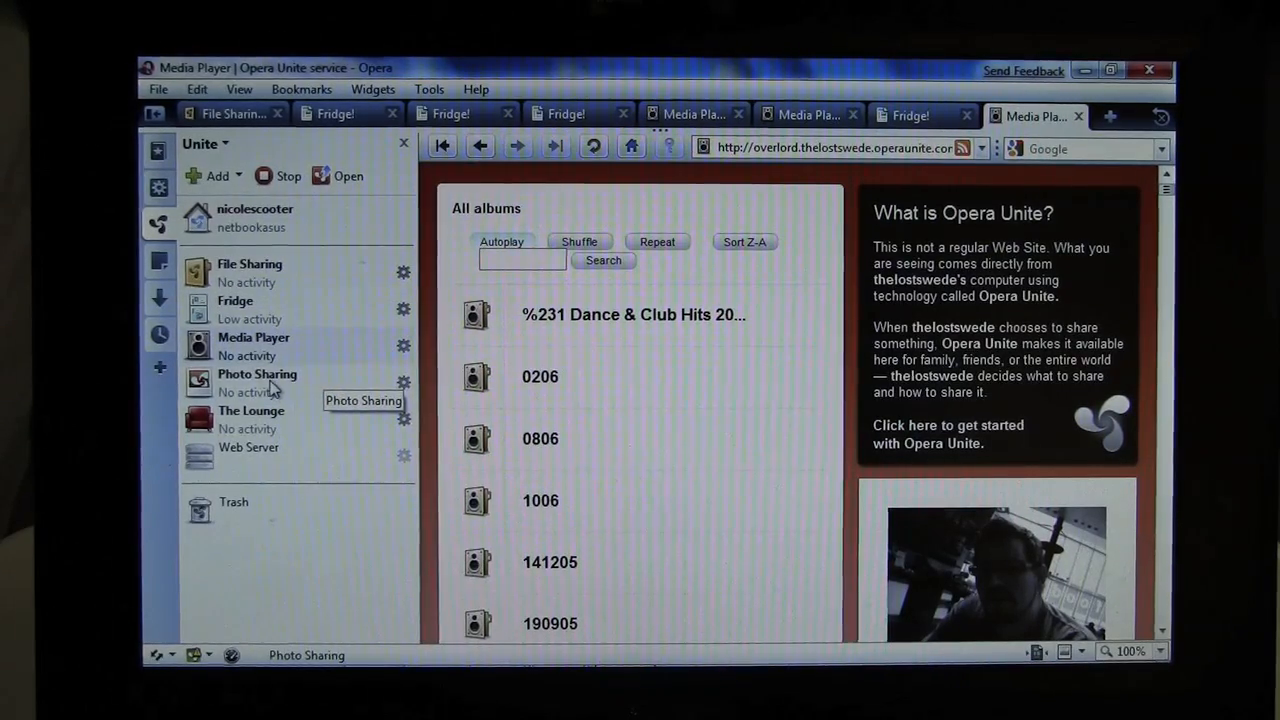
- Point Photo Sharing to the 2009-05-14 Philippines Batch 1 folder from My Pictures and confirm
{"action": "left_click", "coordinate": [256, 374]}
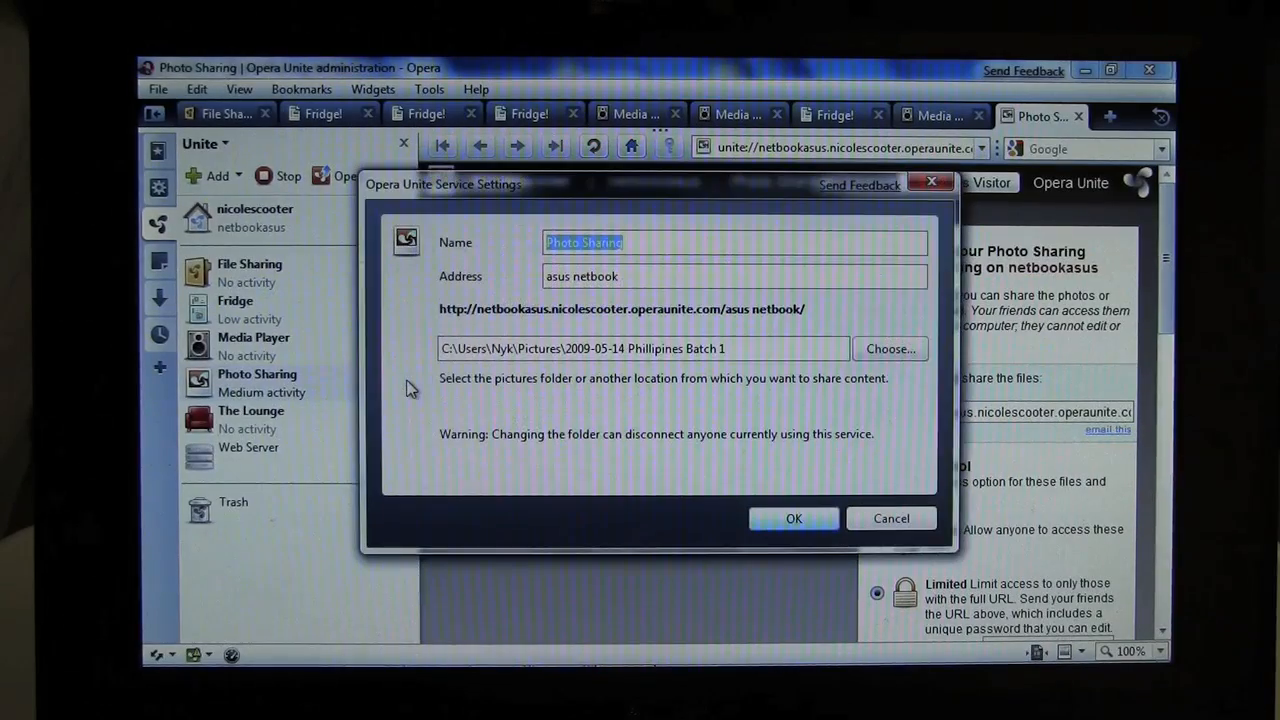
{"action": "mouse_move", "coordinate": [630, 262]}
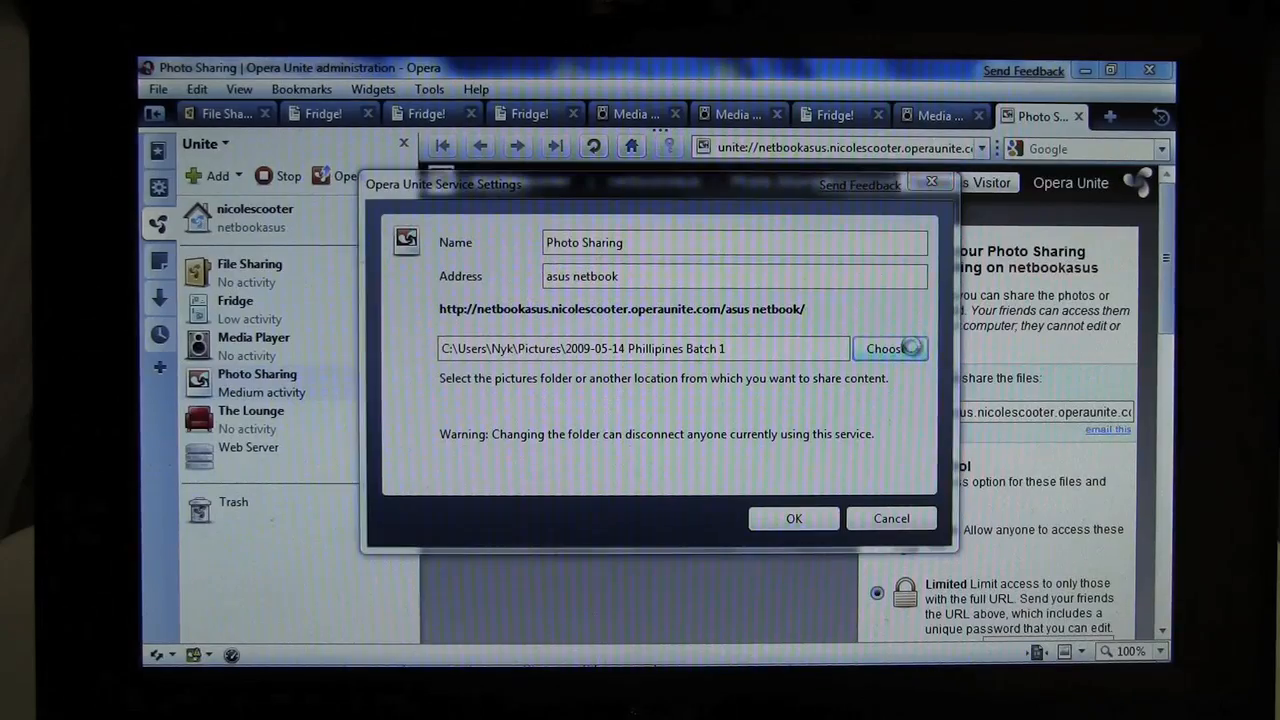
{"action": "left_click", "coordinate": [890, 348]}
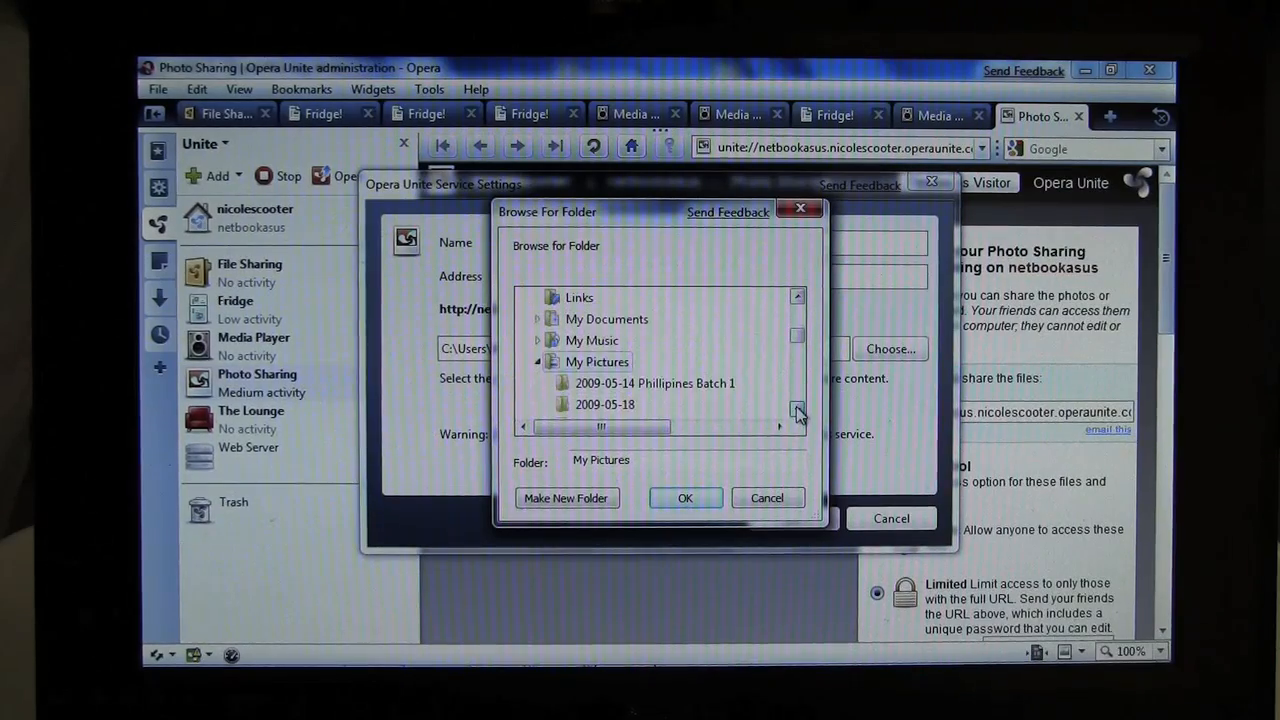
{"action": "mouse_move", "coordinate": [716, 384]}
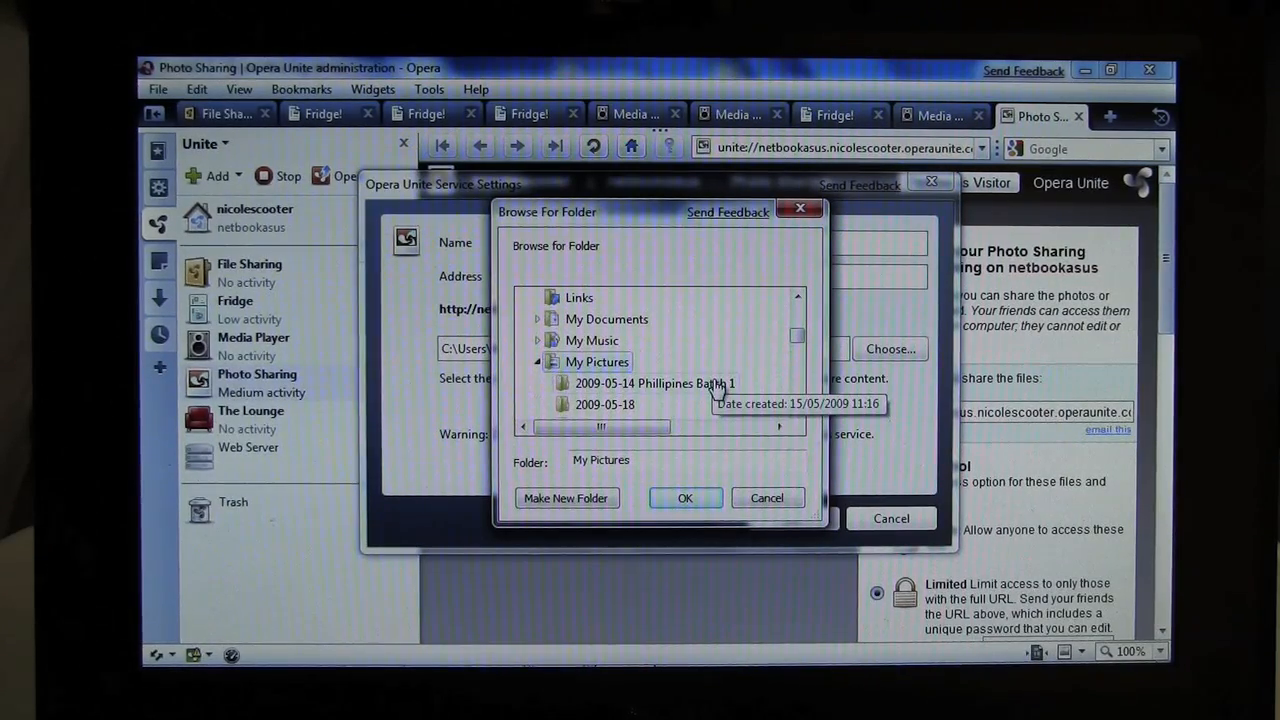
{"action": "left_click", "coordinate": [652, 384]}
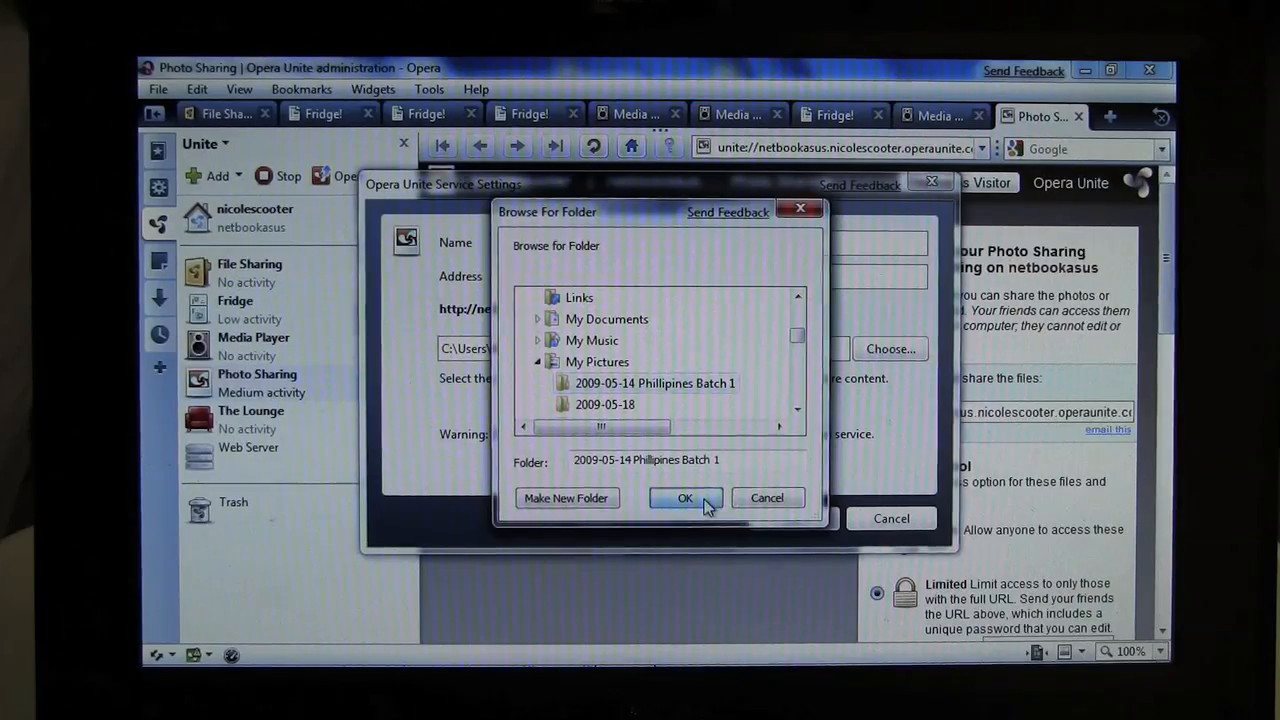
{"action": "left_click", "coordinate": [684, 498]}
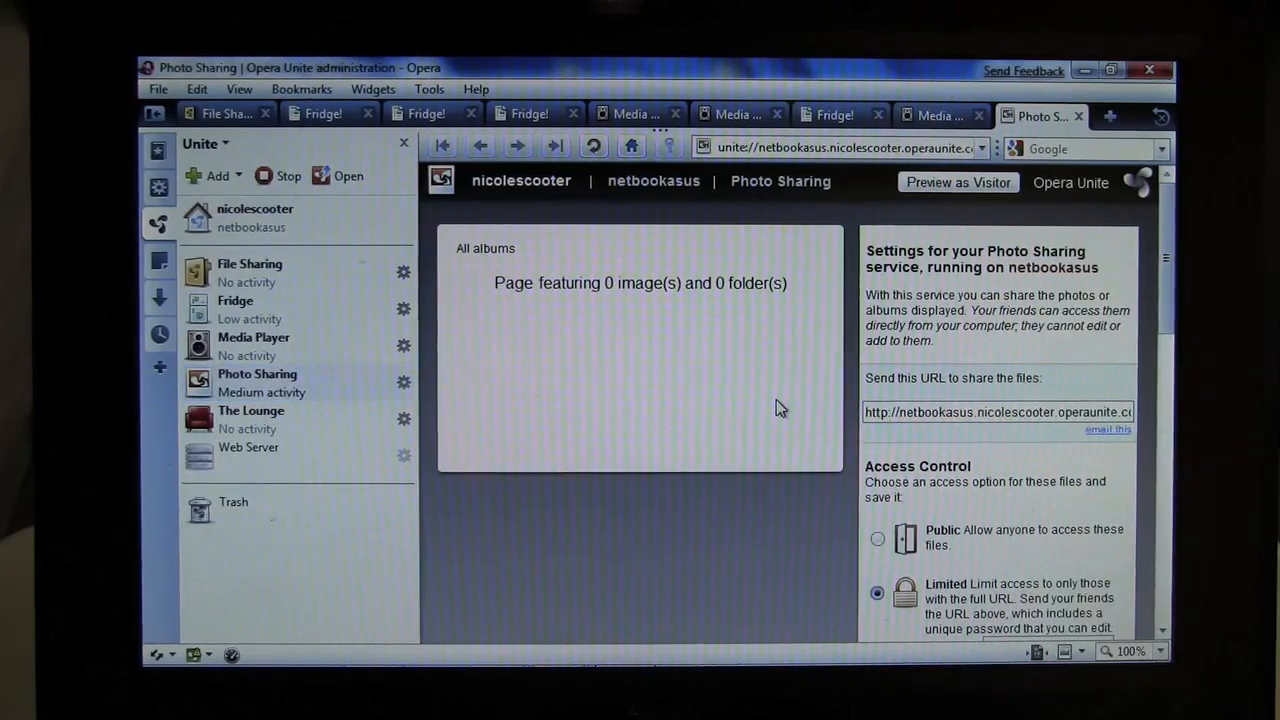
- Go to thelostswede's Photo Sharing under Friends running this service, reaching its password prompt
{"action": "scroll", "scroll_direction": "down", "scroll_amount": 3}
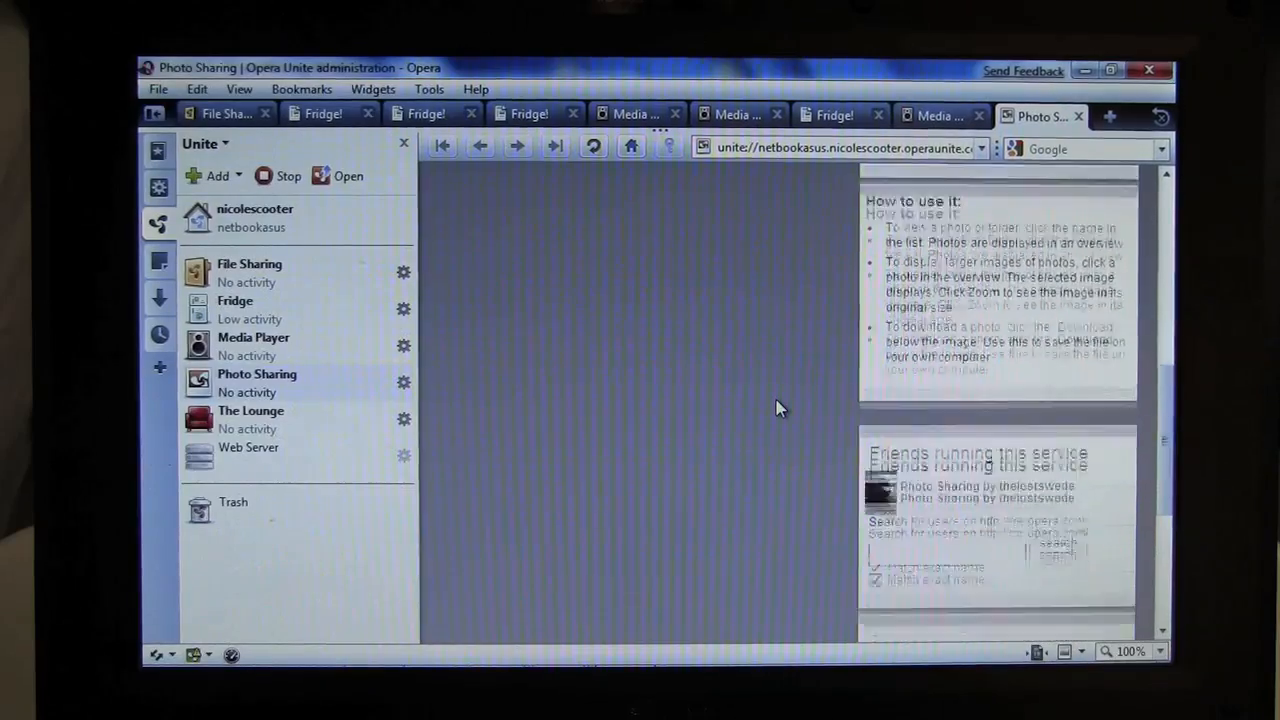
{"action": "scroll", "scroll_direction": "down", "scroll_amount": 3}
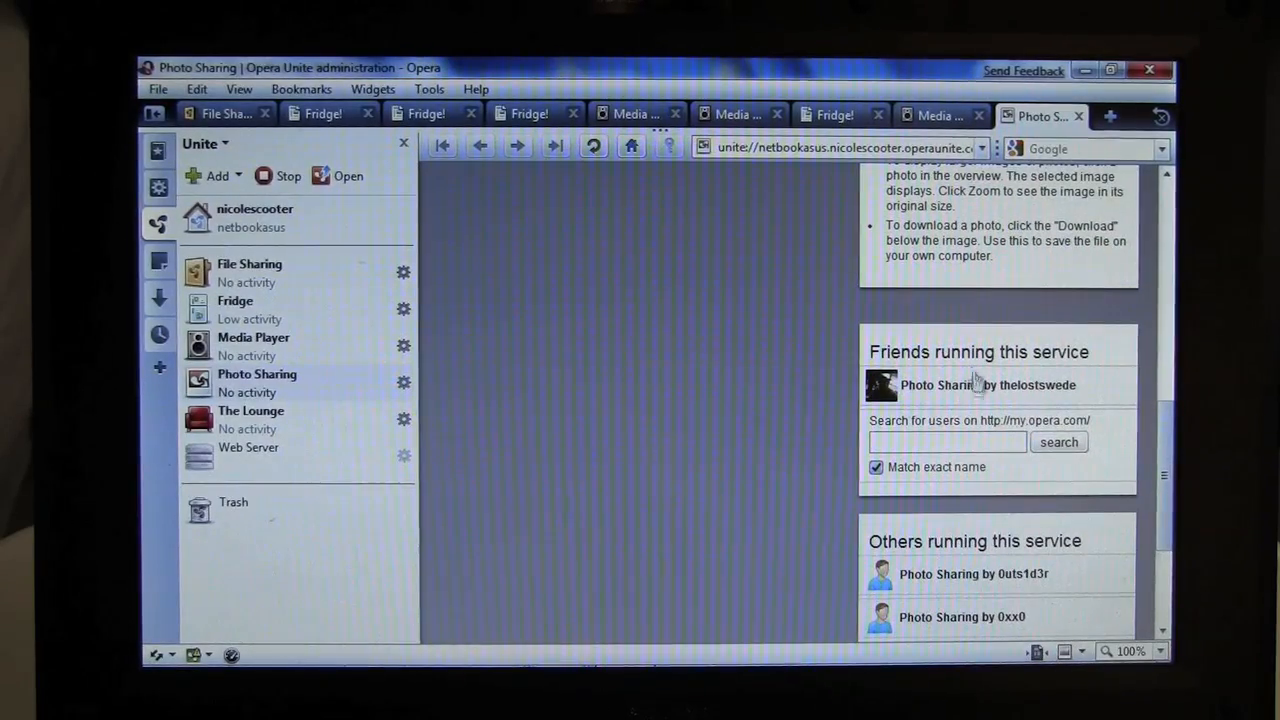
{"action": "left_click", "coordinate": [976, 388]}
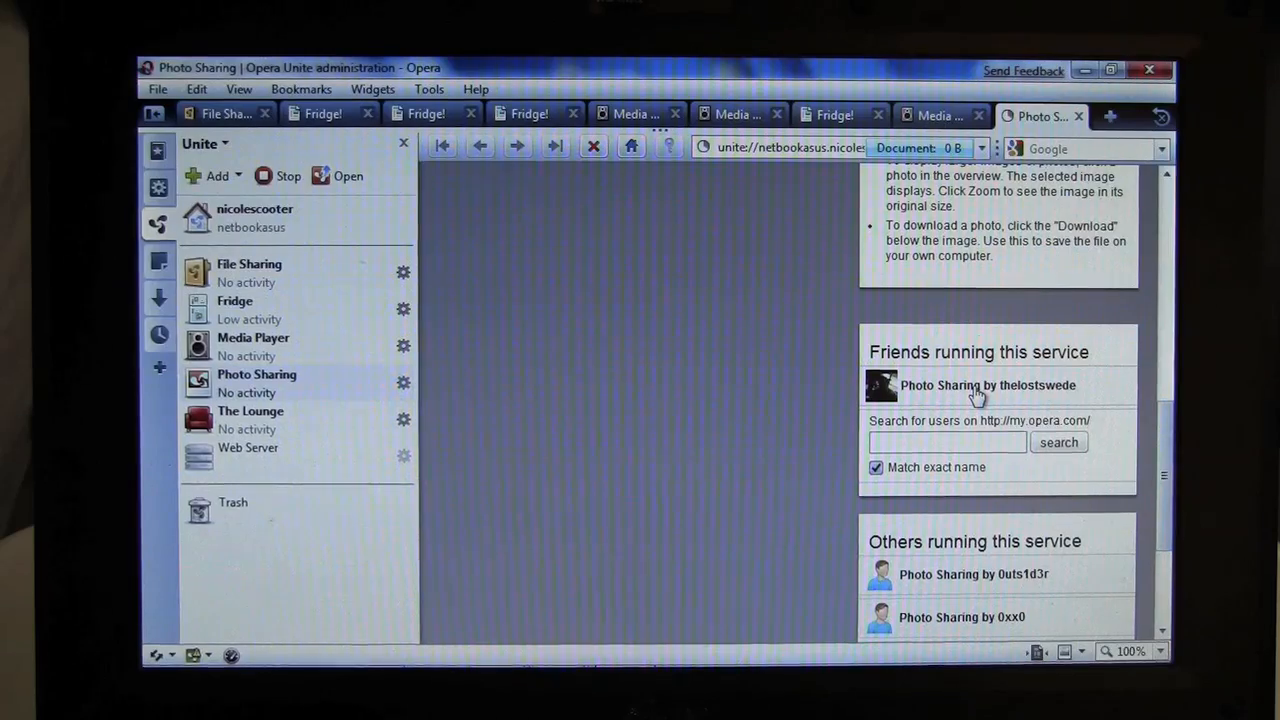
{"action": "left_click", "coordinate": [974, 384]}
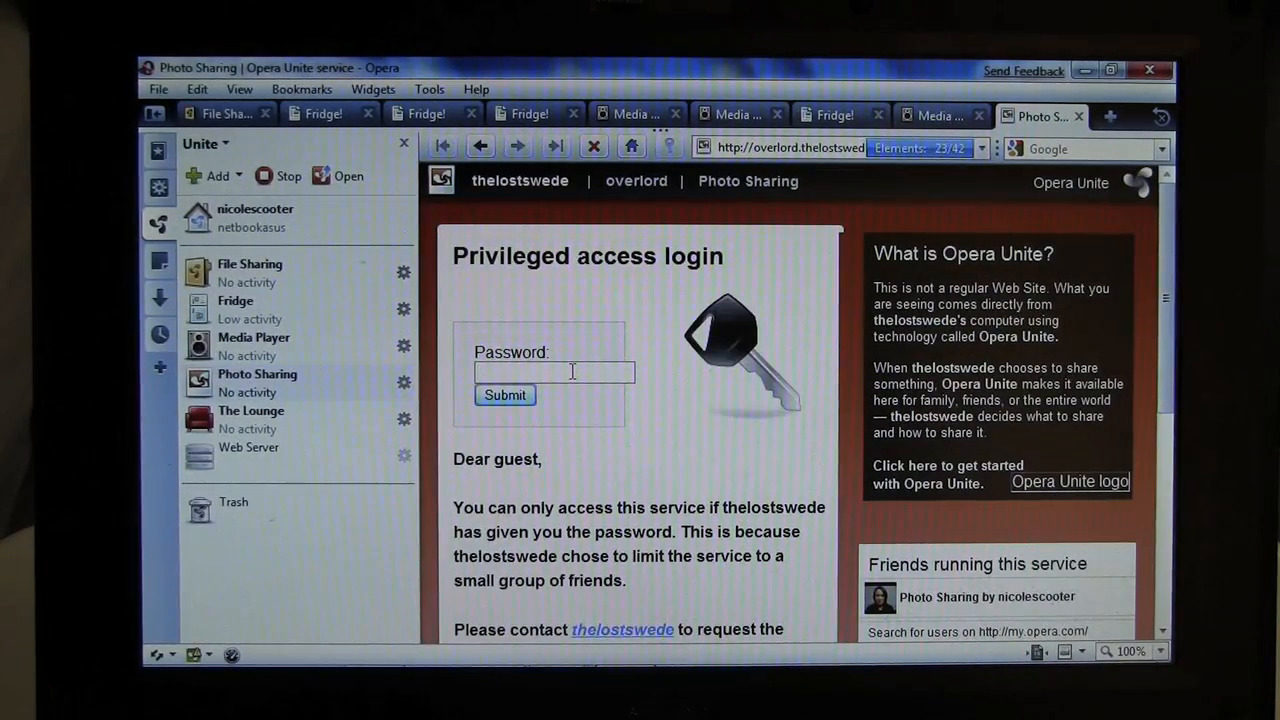
- Enter the password, decline Password Manager saving, and submit to reach the DSCF photo album
{"action": "type", "text": "***"}
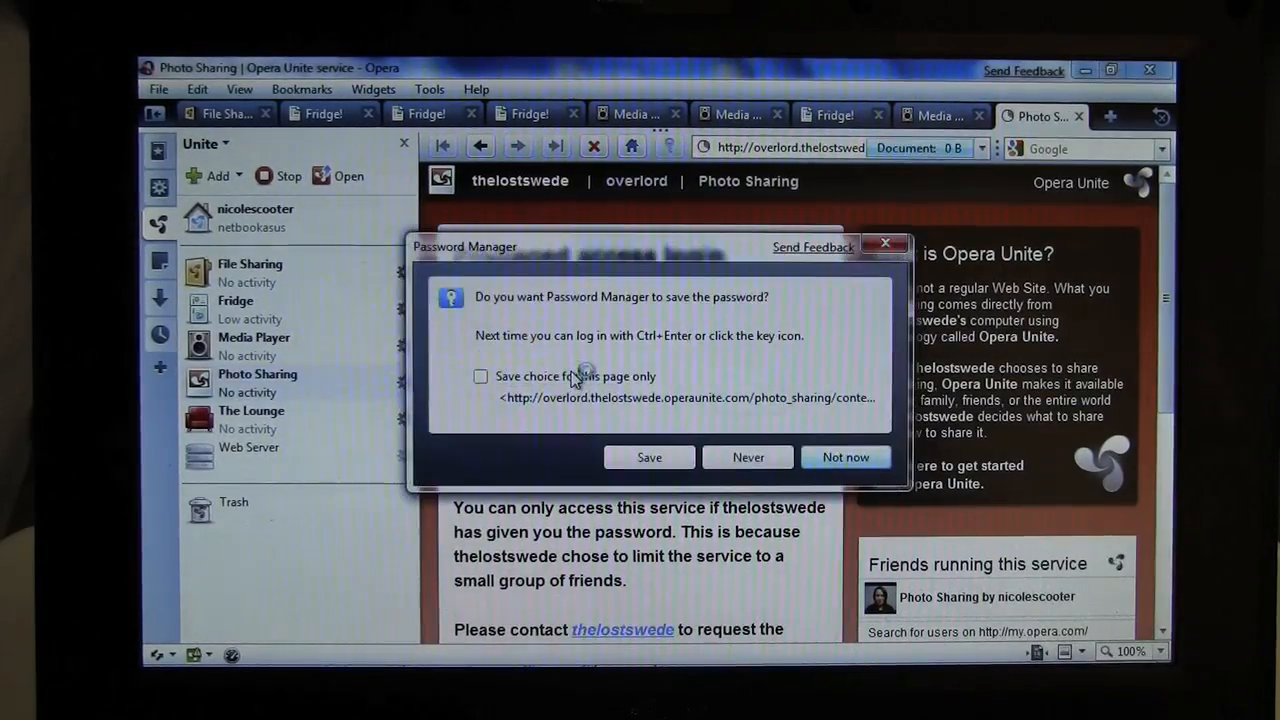
{"action": "left_click", "coordinate": [844, 456]}
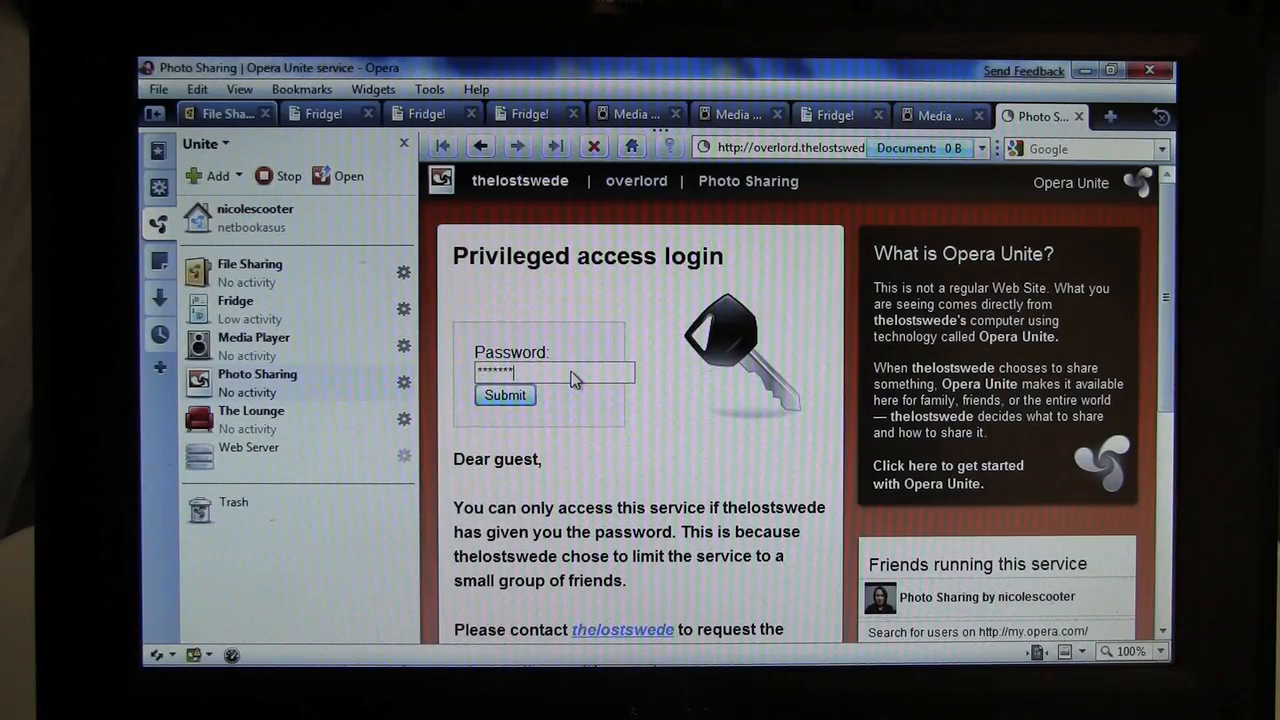
{"action": "left_click", "coordinate": [504, 396]}
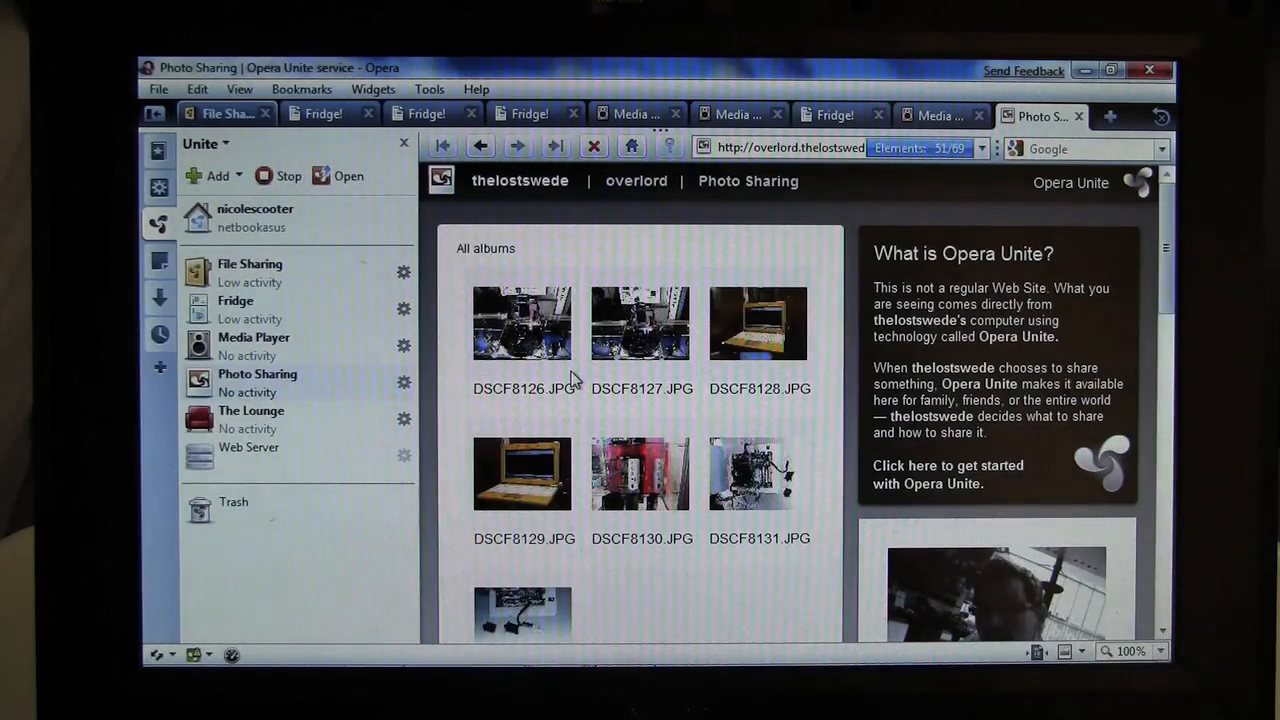
- Scroll the friend's album down to DSCF8143 and back up, then start The Lounge from the Unite panel
{"action": "scroll", "scroll_direction": "down", "scroll_amount": 3}
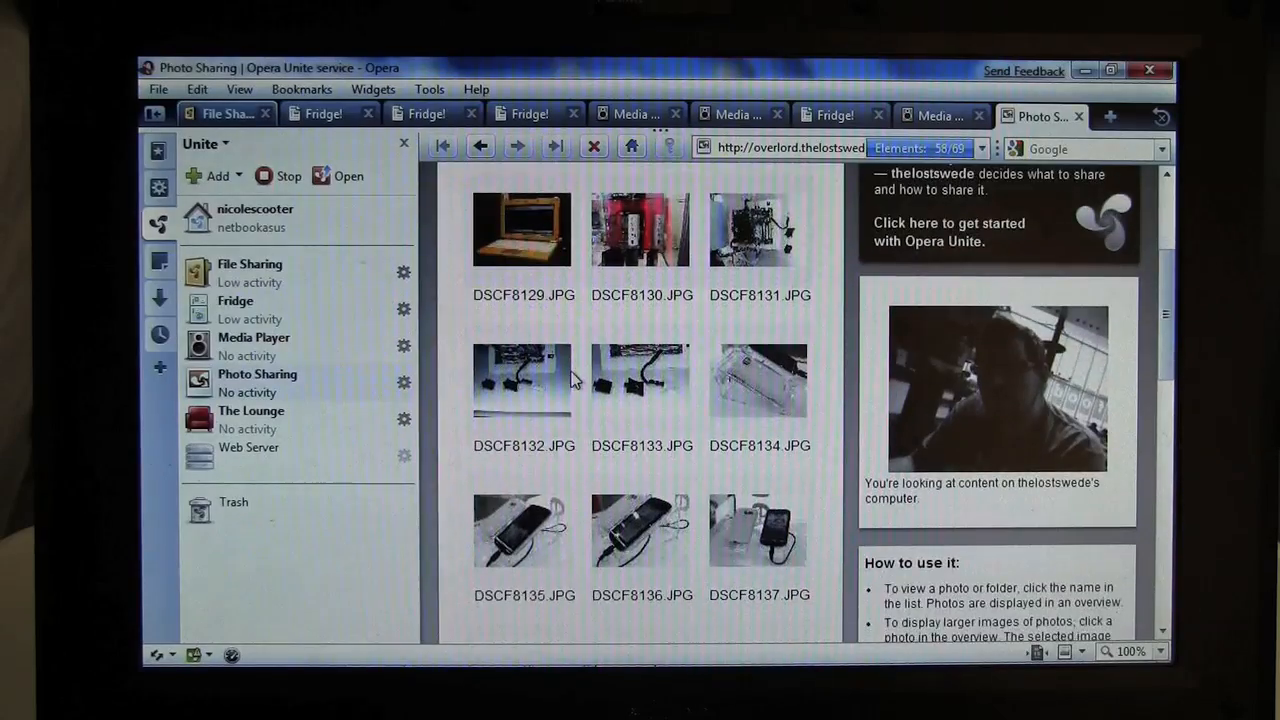
{"action": "scroll", "scroll_direction": "down", "scroll_amount": 3}
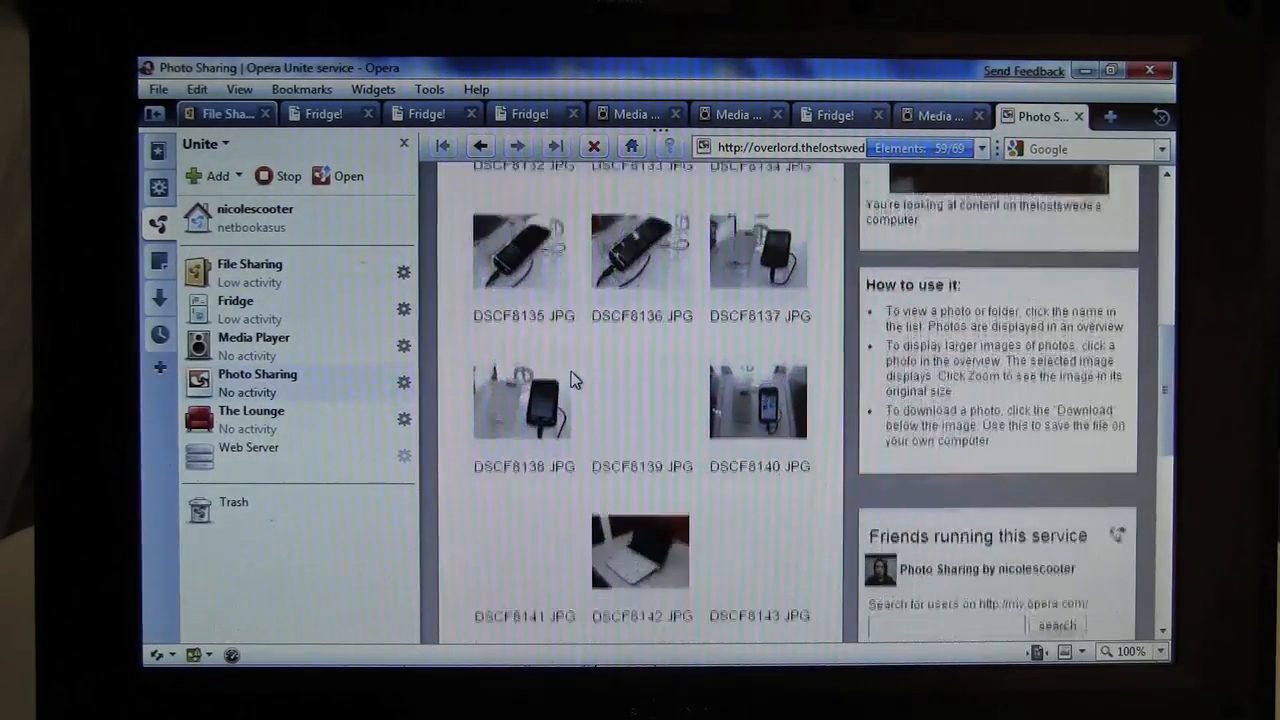
{"action": "scroll", "scroll_direction": "up", "scroll_amount": 3}
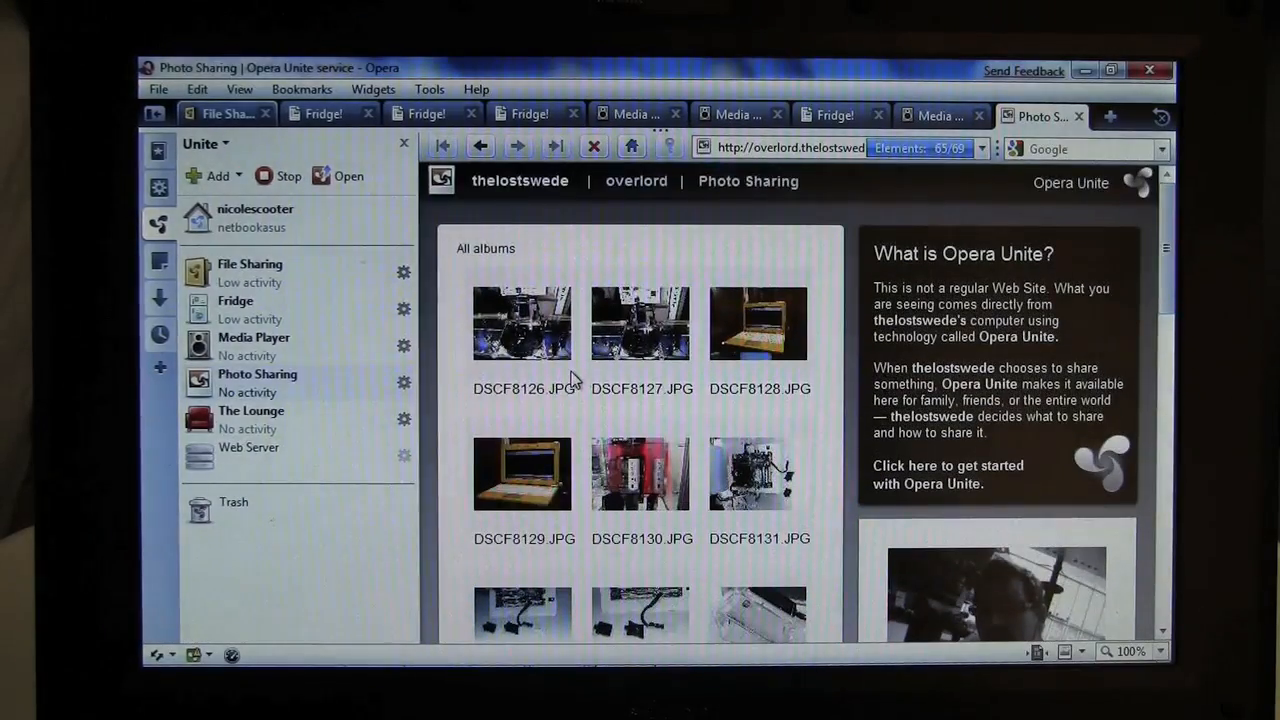
{"action": "left_click", "coordinate": [252, 412]}
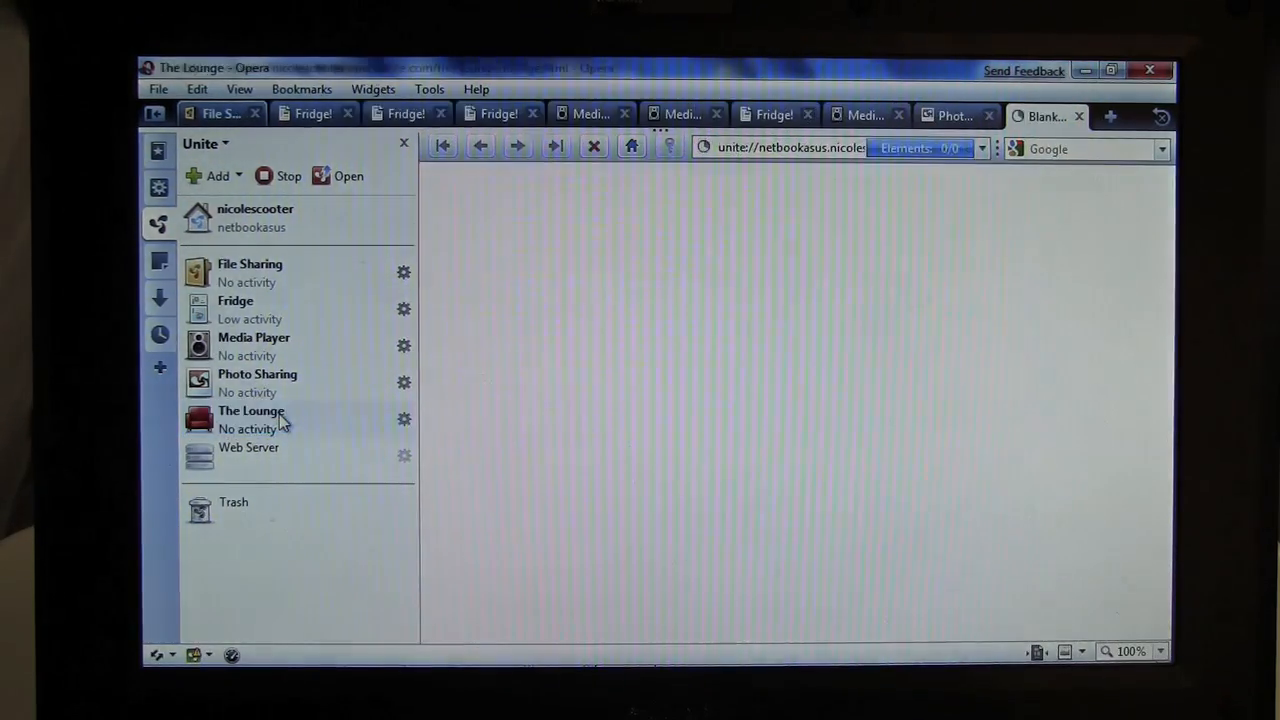
- Show The Lounge's invitation URL via Invite, then go back to the chat room
{"action": "left_click", "coordinate": [250, 412]}
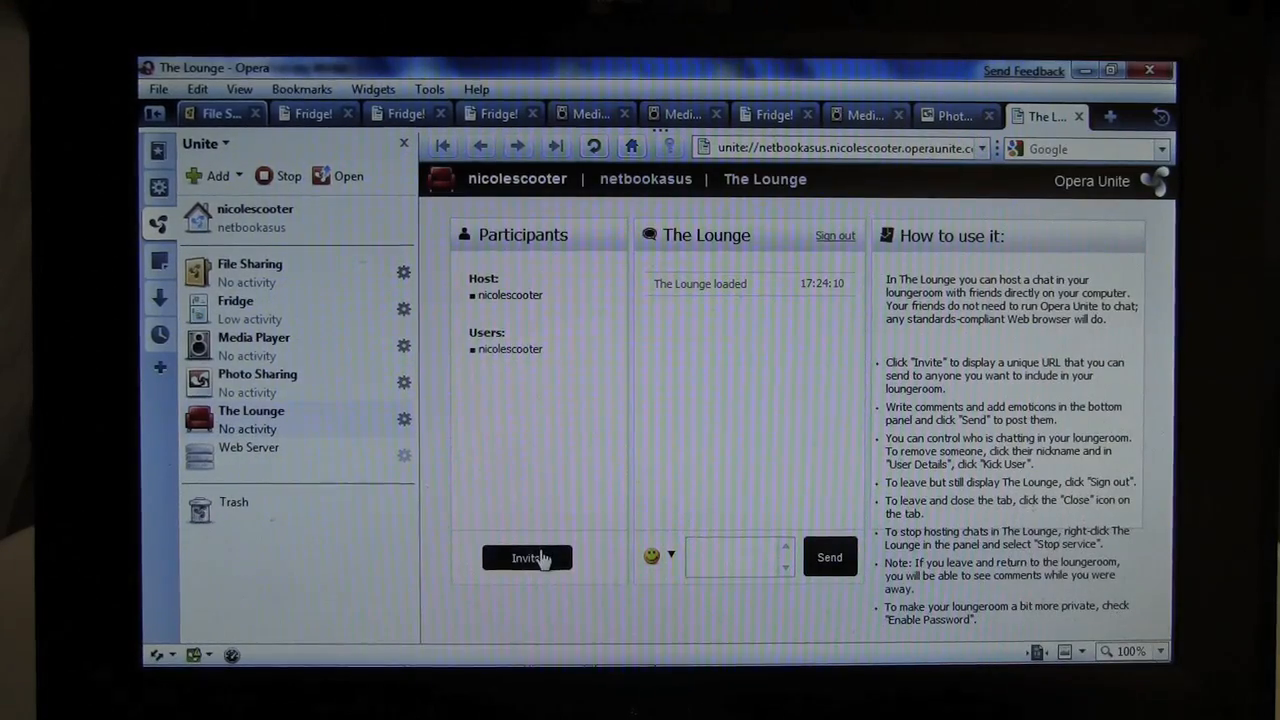
{"action": "left_click", "coordinate": [528, 556]}
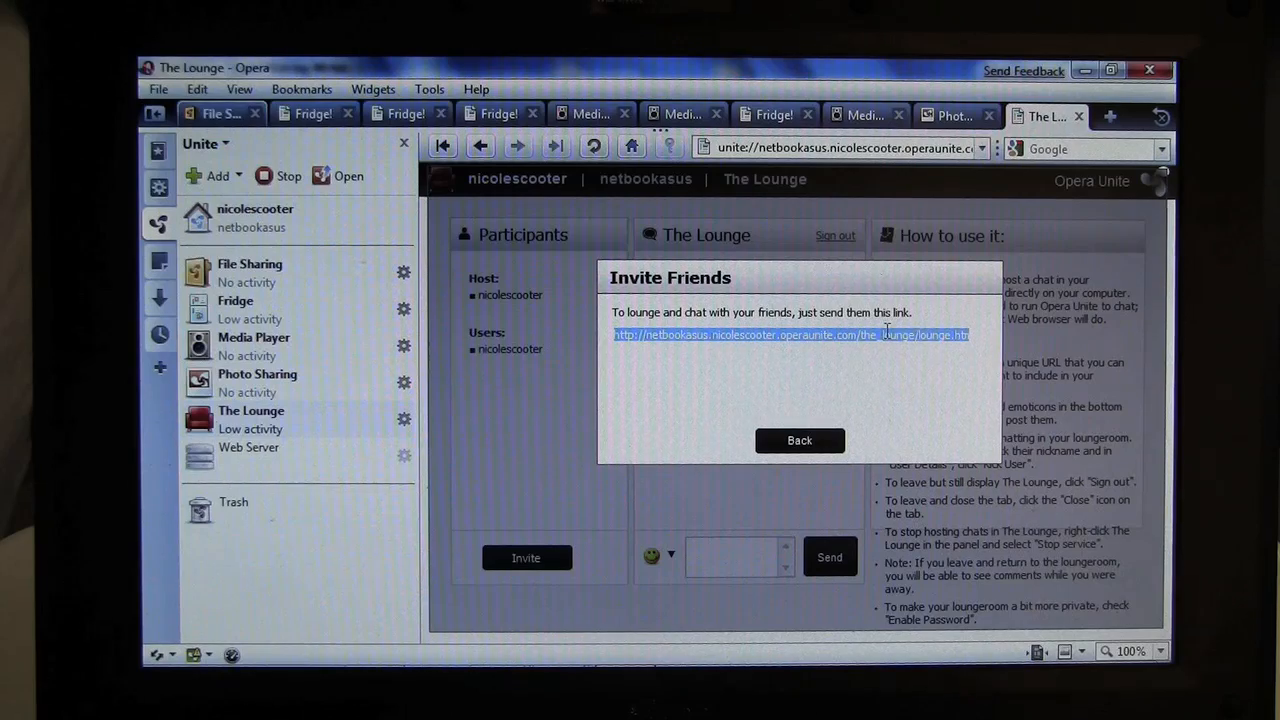
{"action": "mouse_move", "coordinate": [814, 444]}
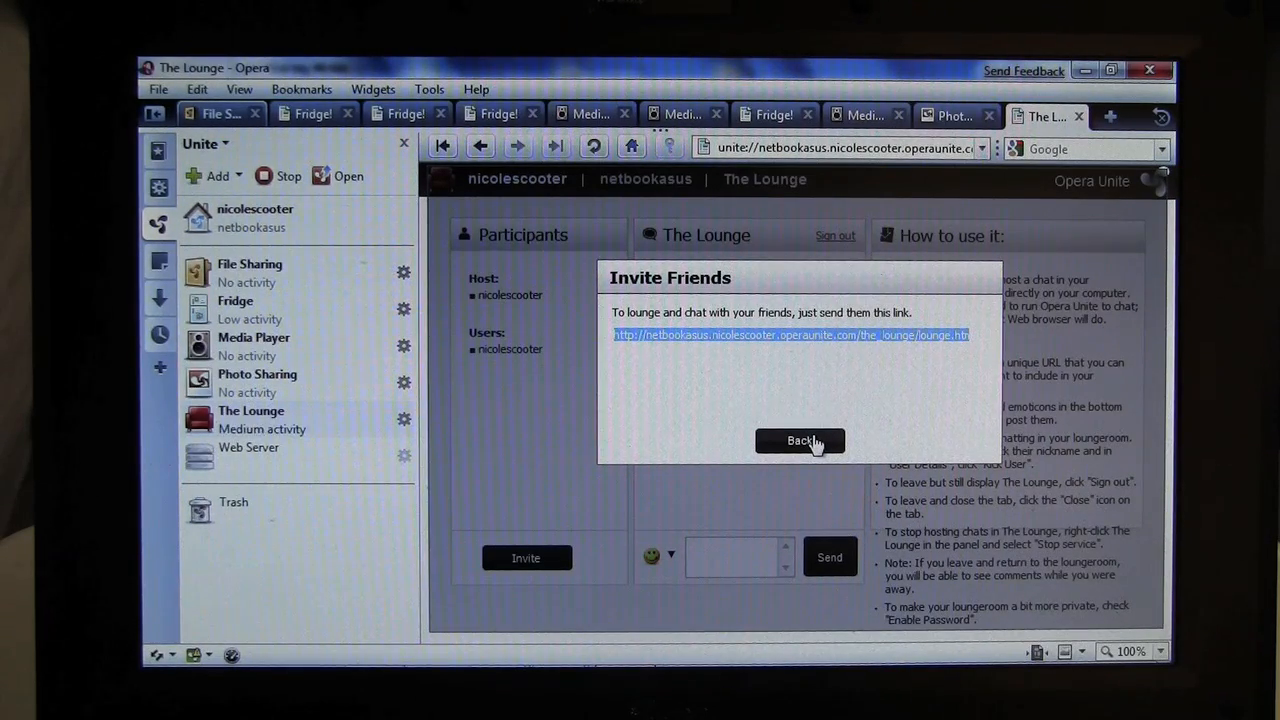
{"action": "left_click", "coordinate": [800, 440]}
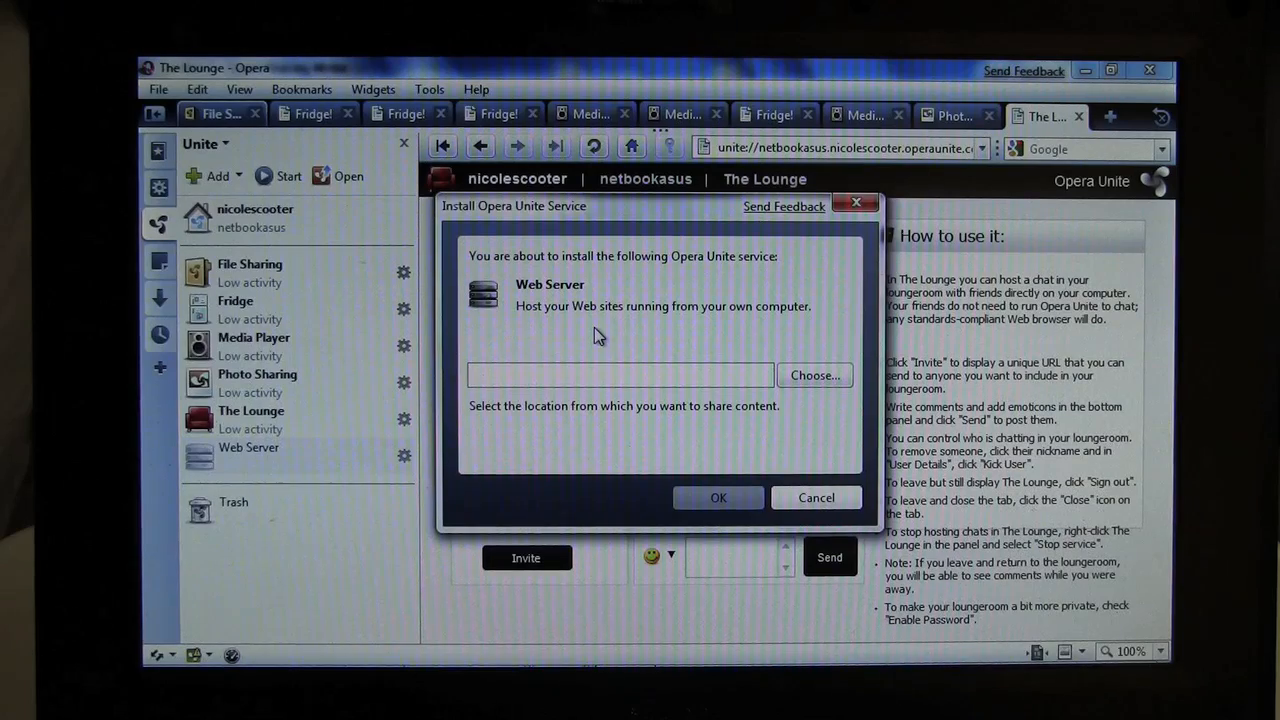
{"action": "left_click", "coordinate": [620, 374]}
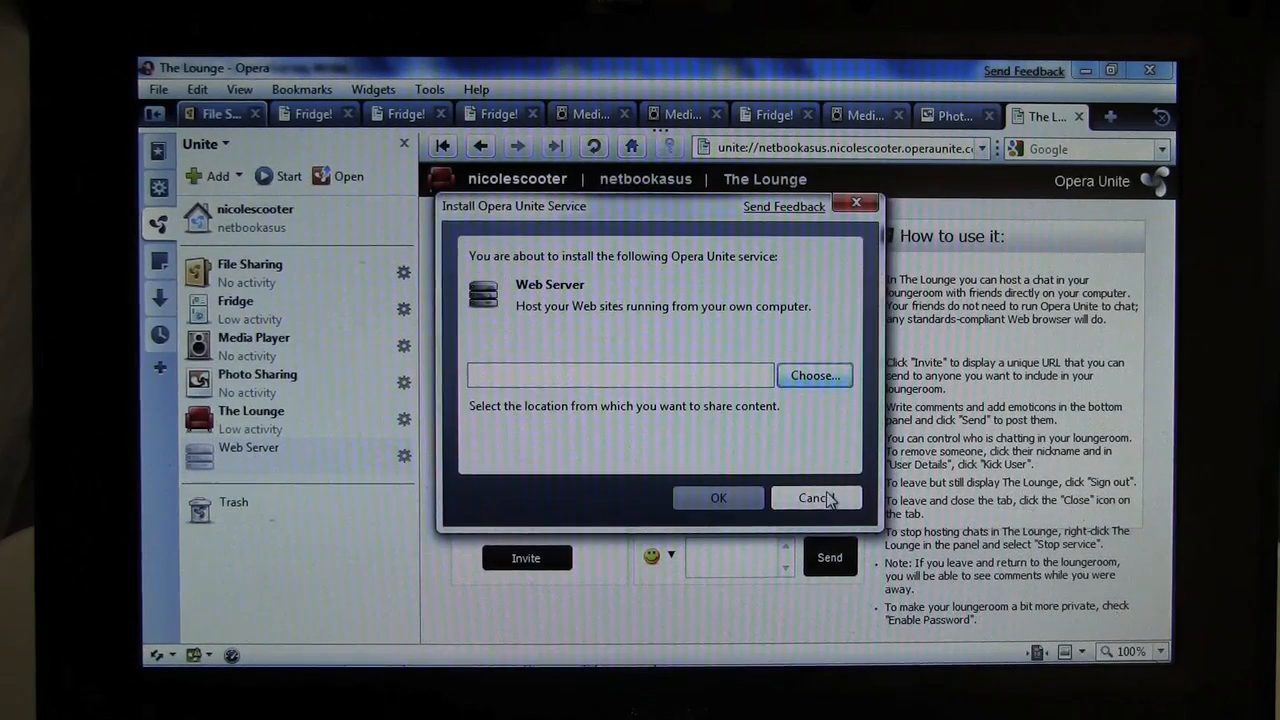
{"action": "left_click", "coordinate": [816, 498]}
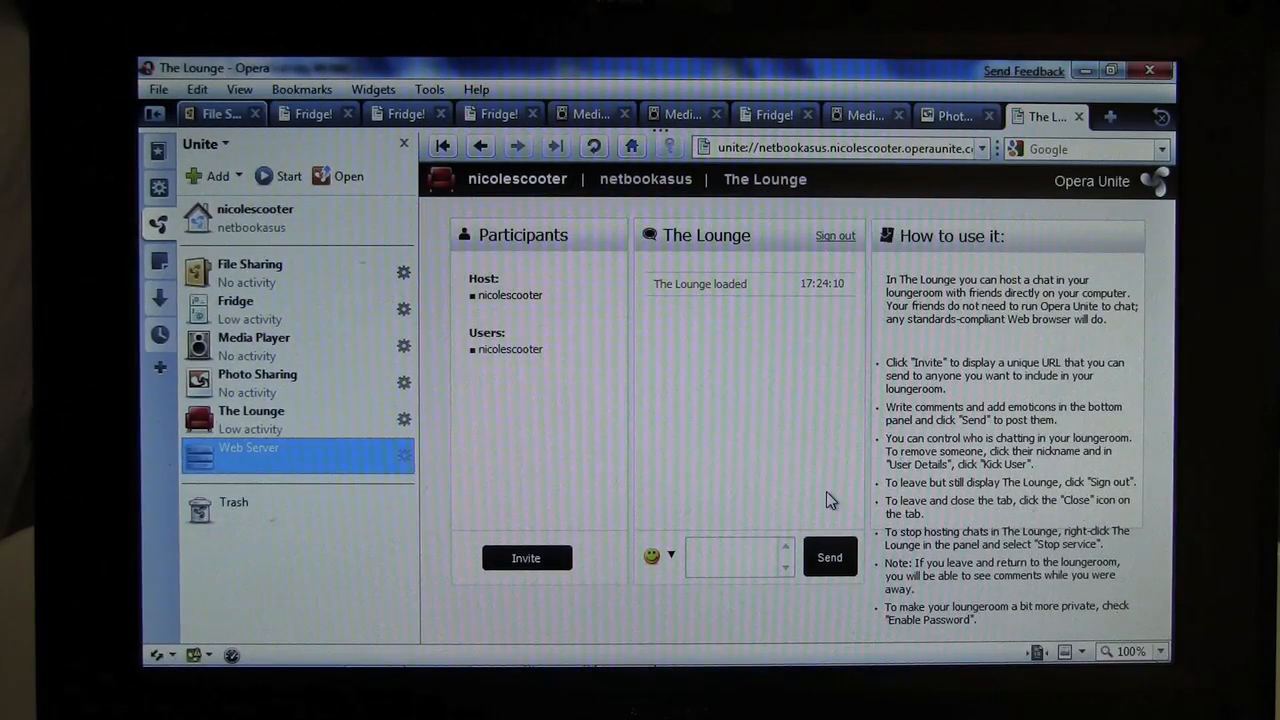